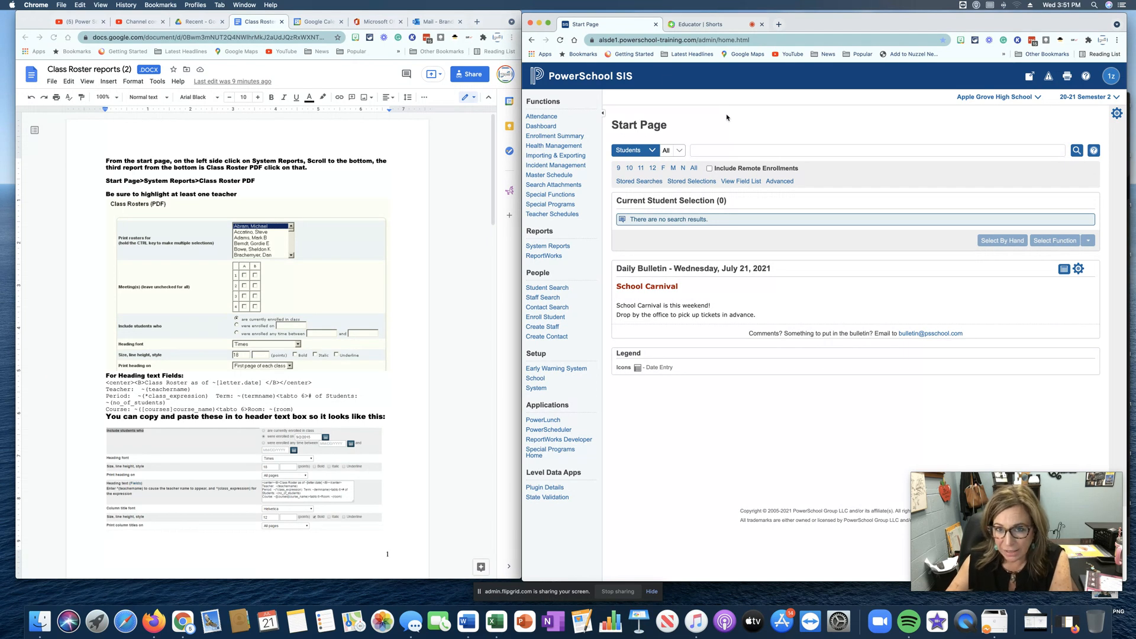
mouse_move(368, 184)
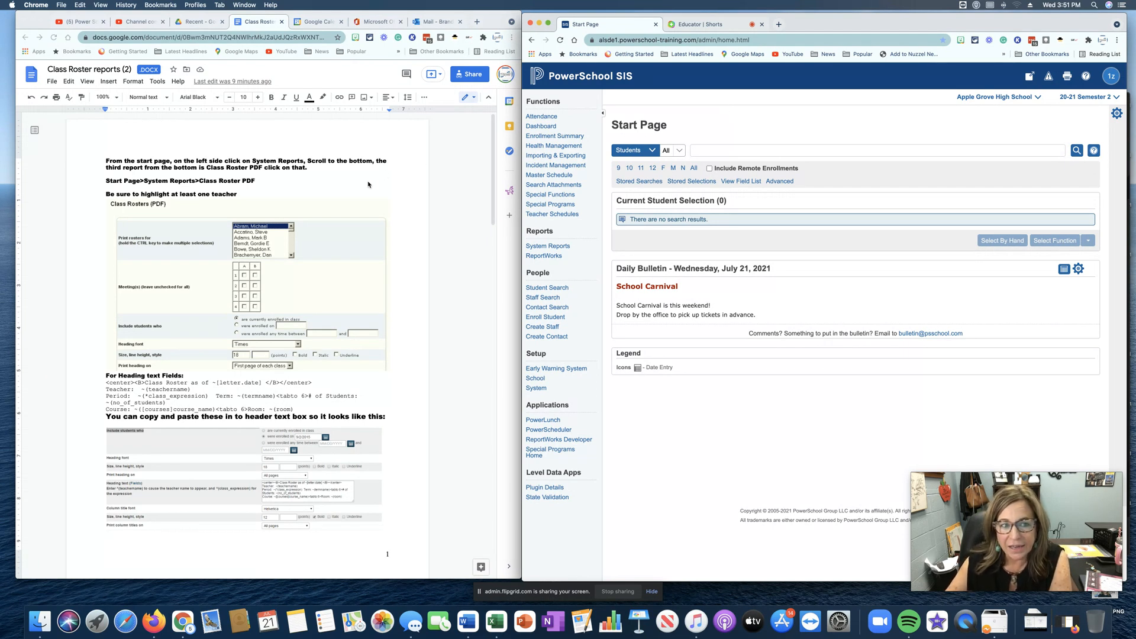
mouse_move(336, 233)
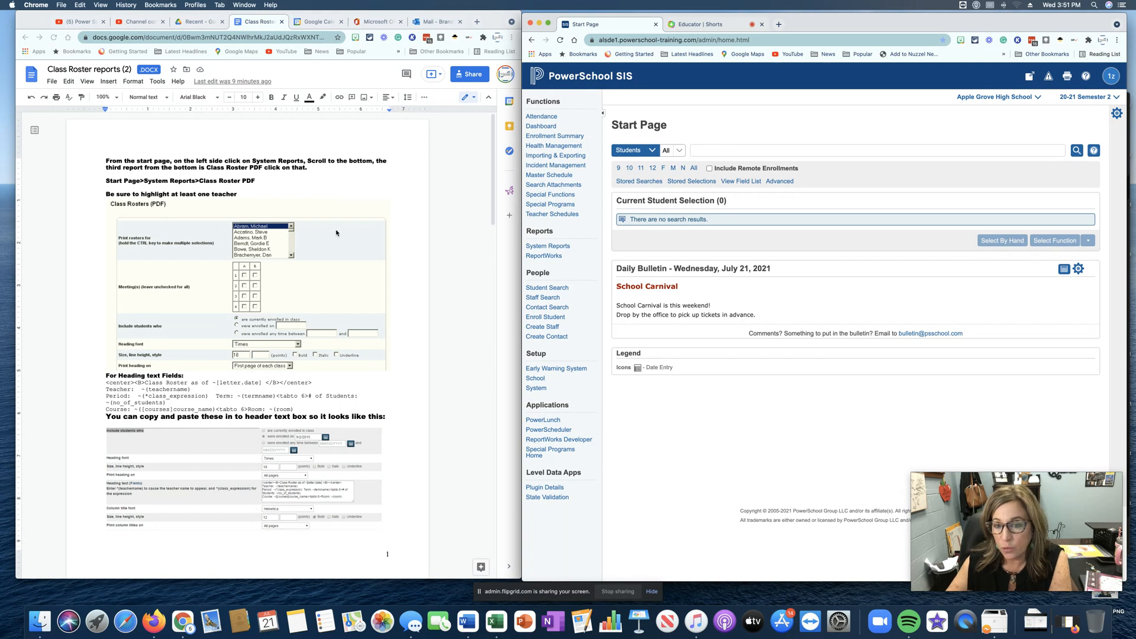
mouse_move(433, 165)
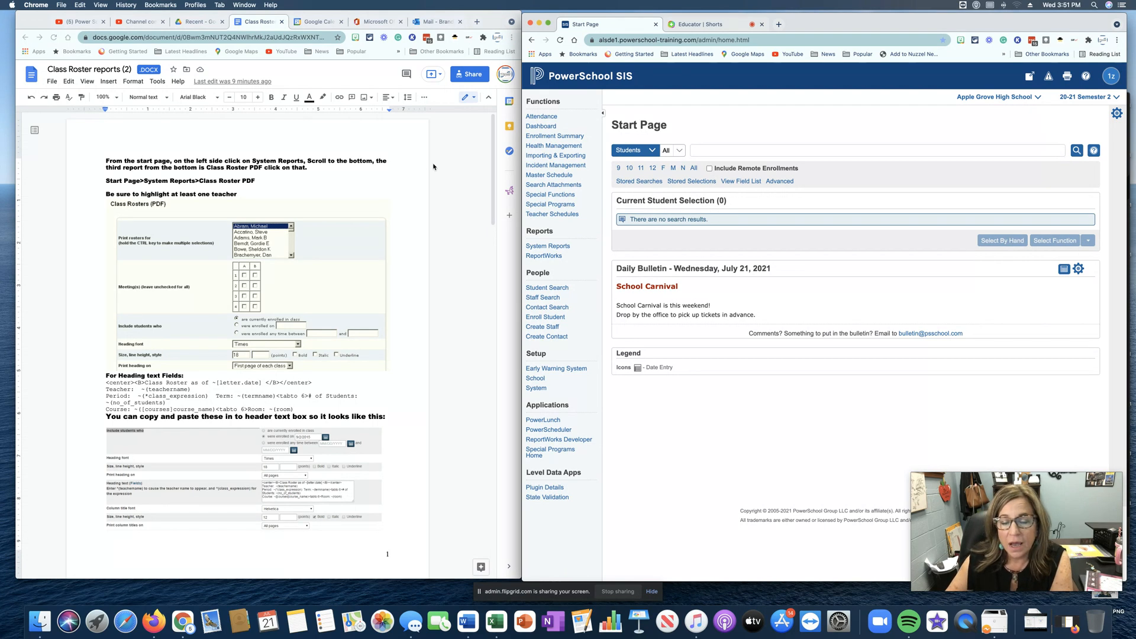
mouse_move(441, 165)
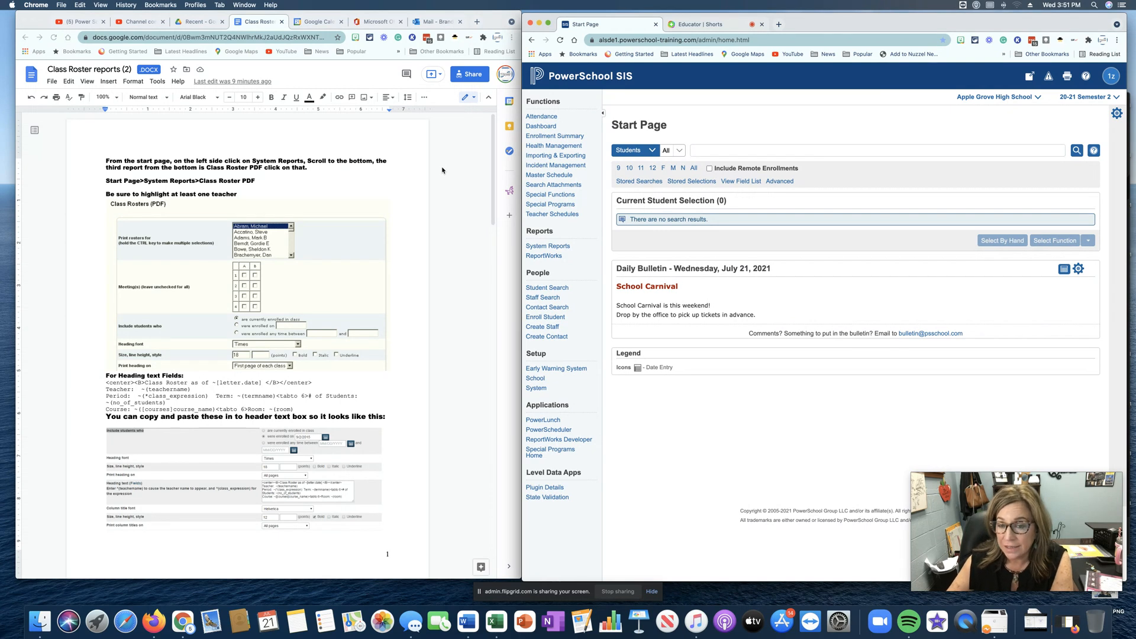
mouse_move(495, 162)
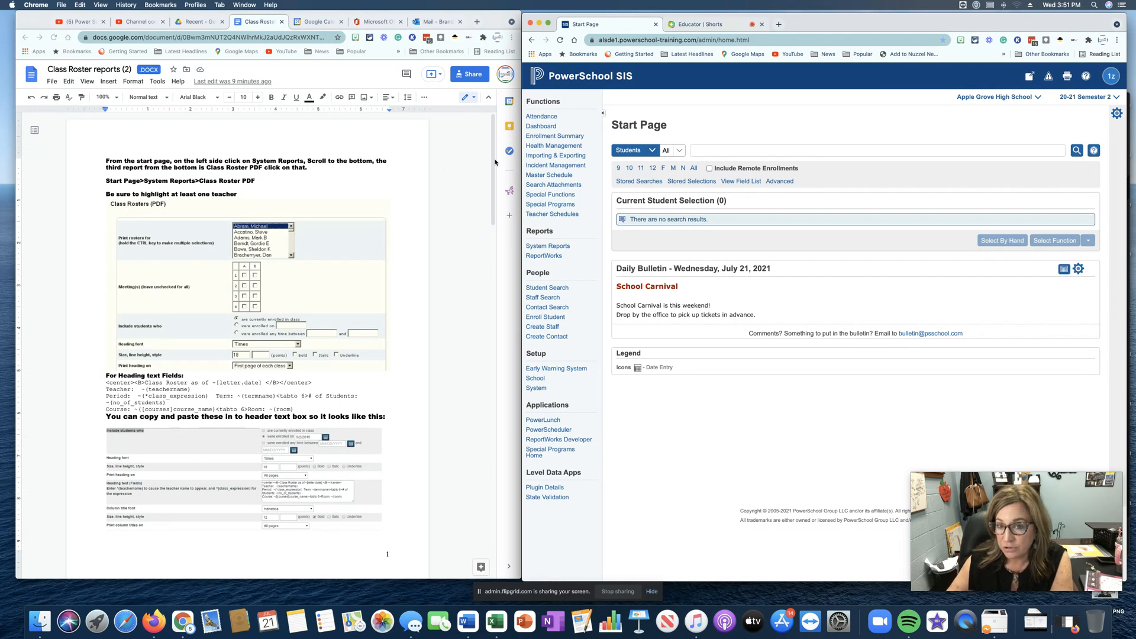
mouse_move(668, 117)
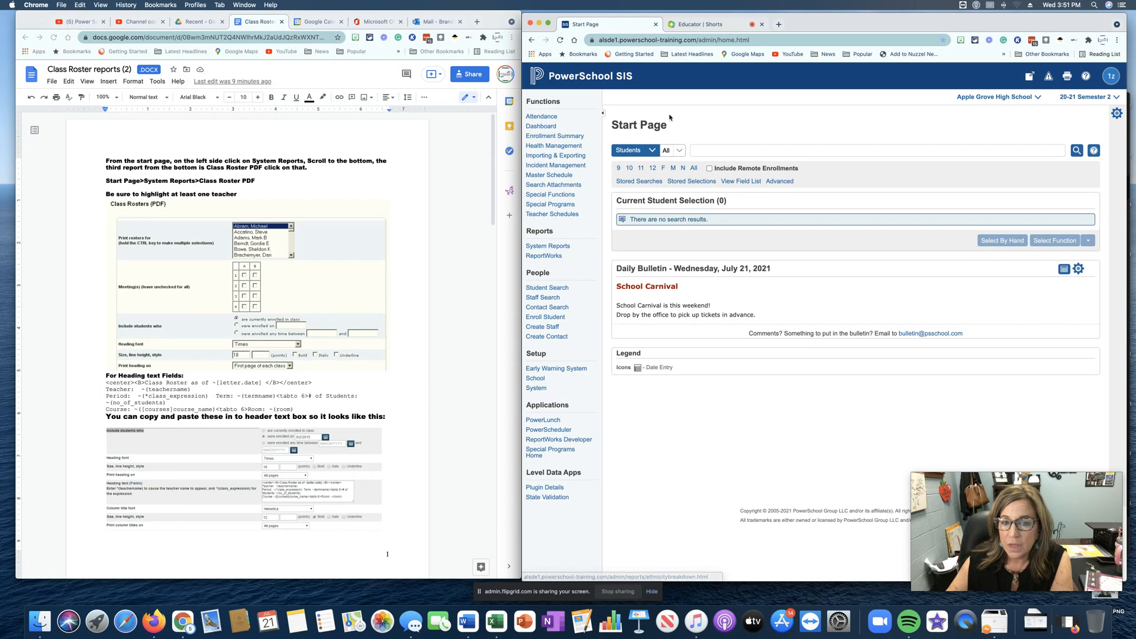
mouse_move(548, 246)
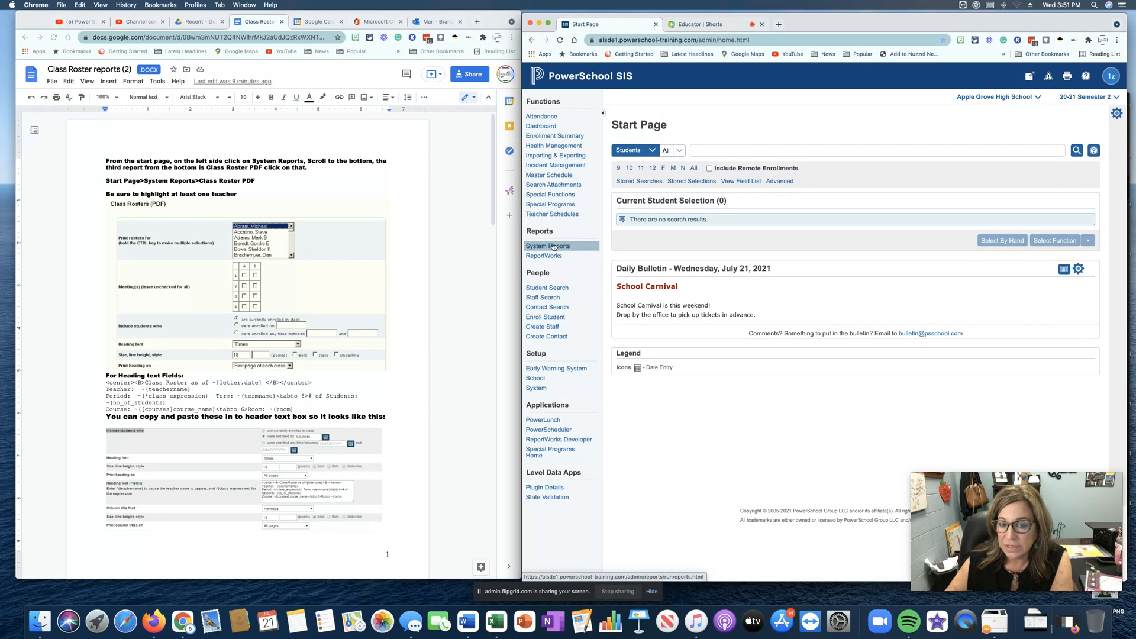
Open System Reports and scroll down to the Student/Staff Listings with Class Rosters (PDF)
click(547, 245)
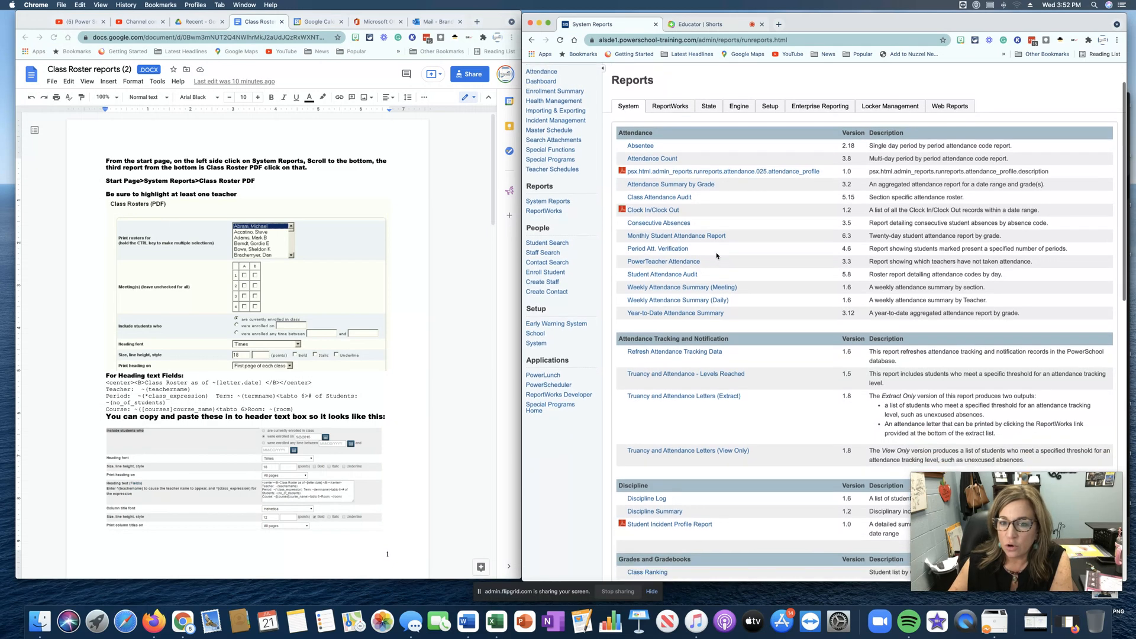
scroll(down, 3)
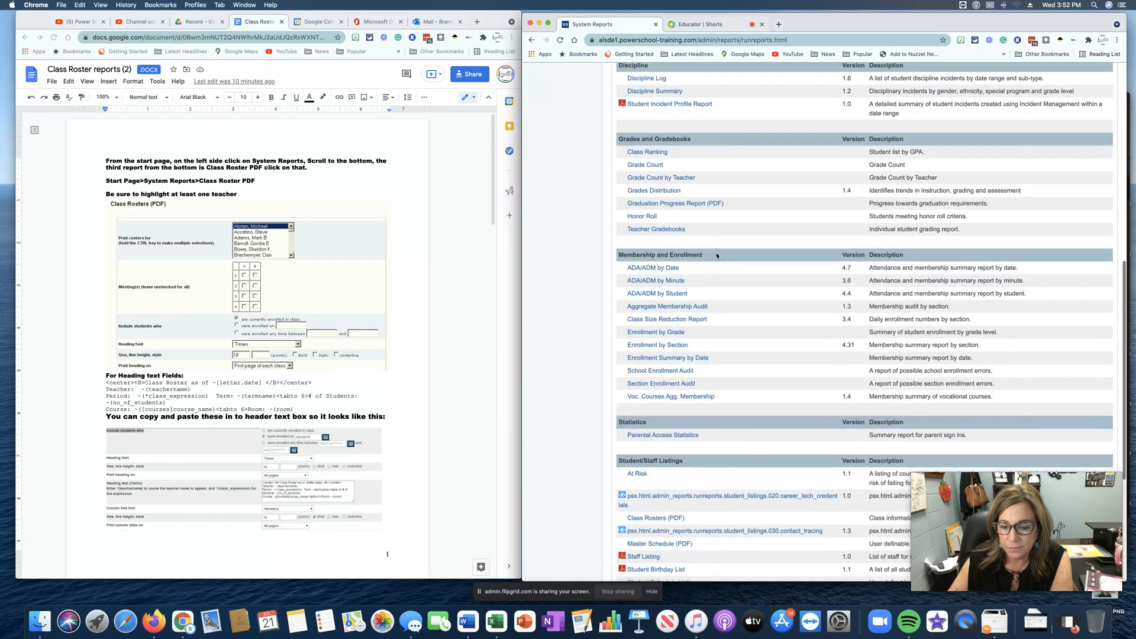
scroll(down, 3)
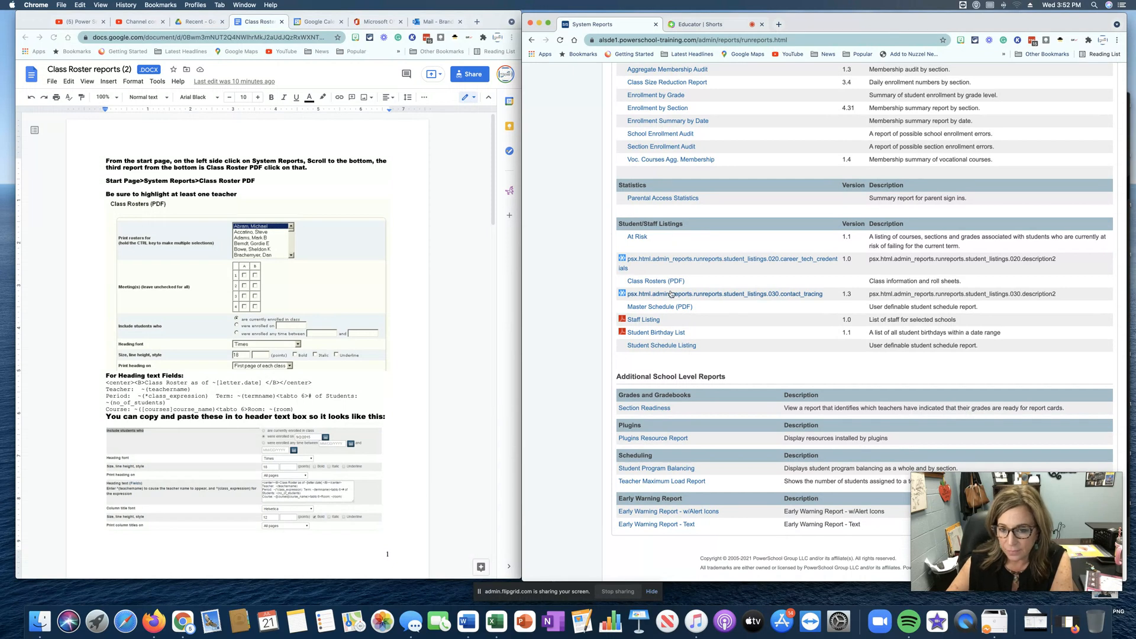
mouse_move(655, 281)
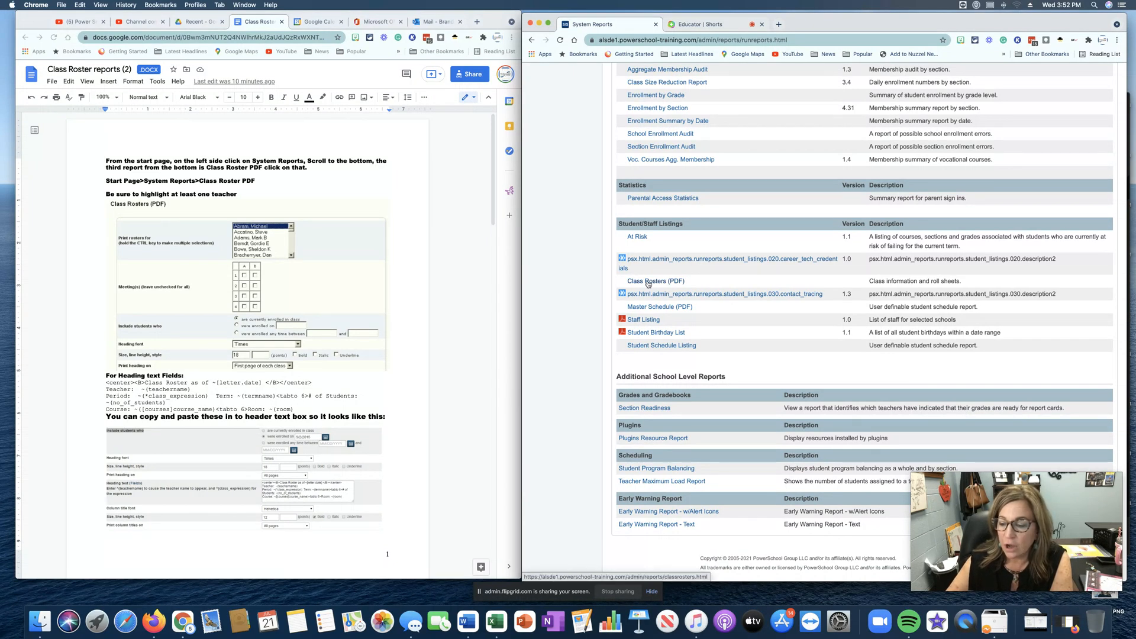
Open Class Rosters (PDF), choose a teacher, and check meetings A and B for periods 1–4
click(656, 282)
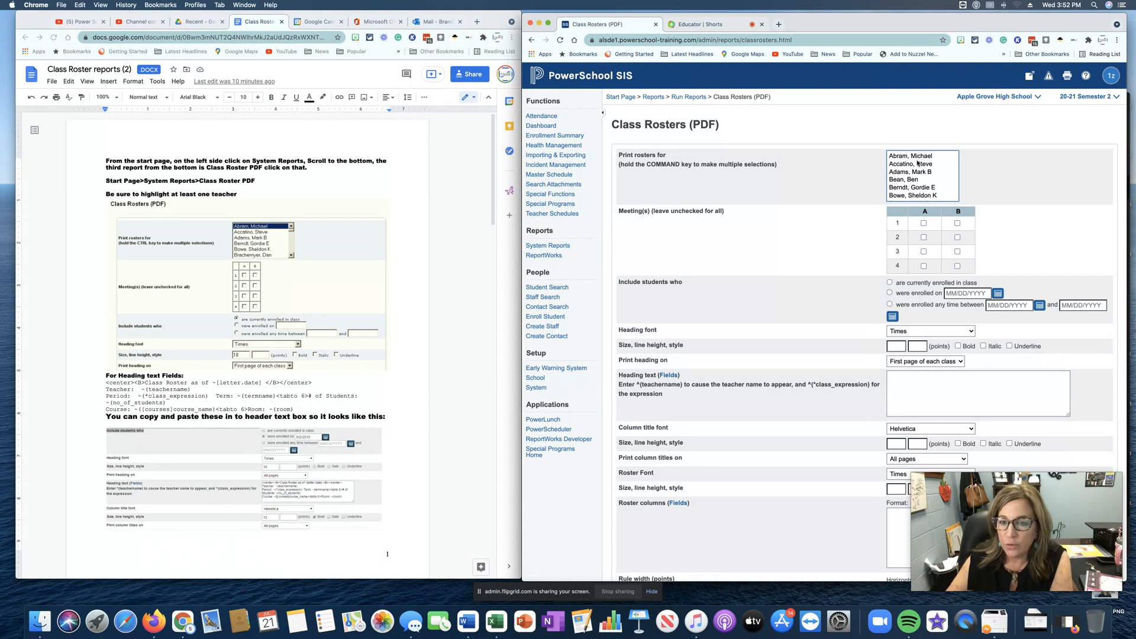
click(920, 155)
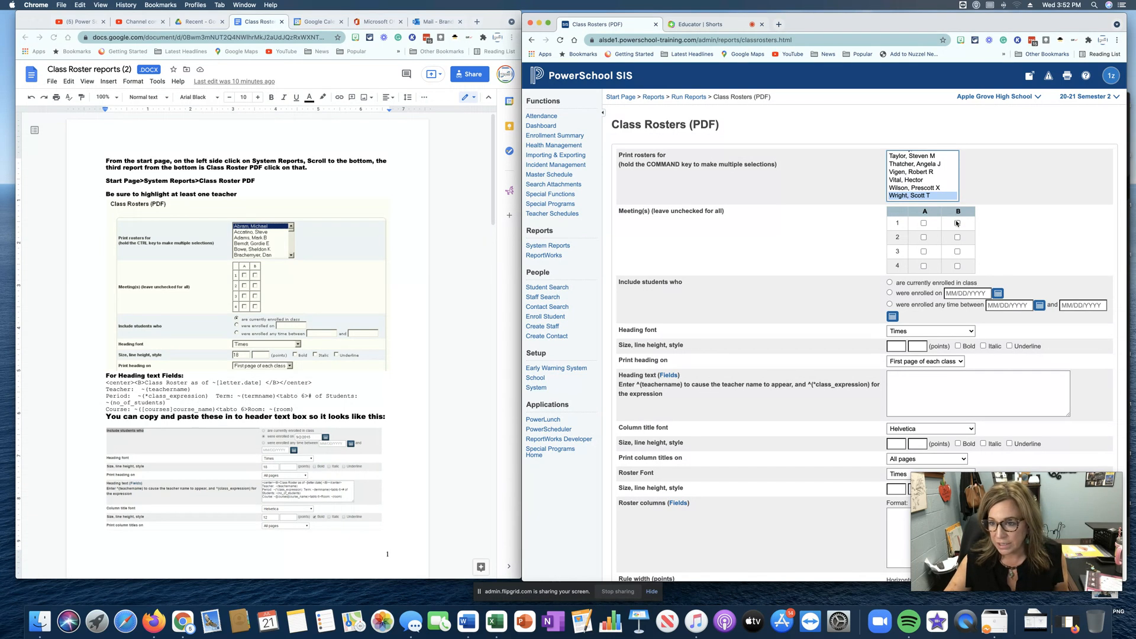
click(923, 222)
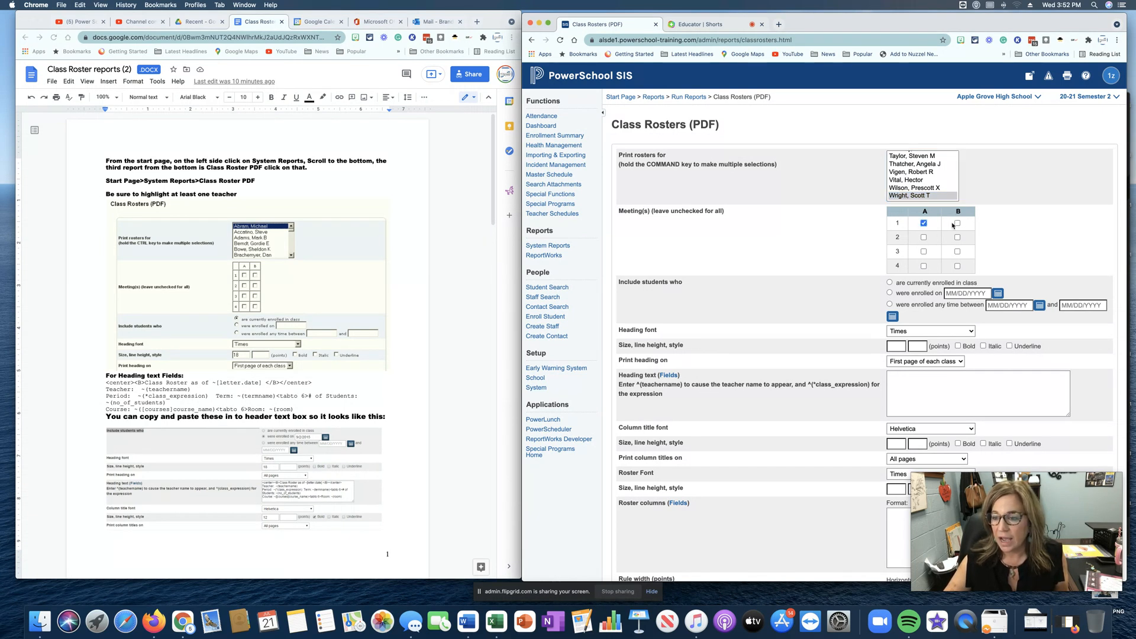
click(957, 222)
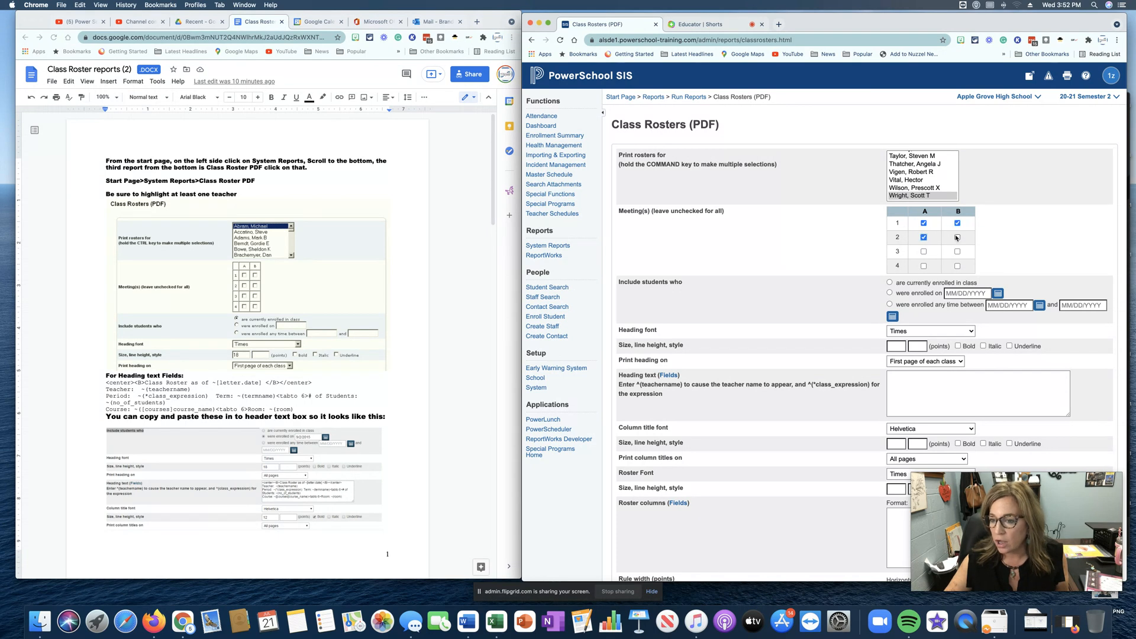
click(924, 251)
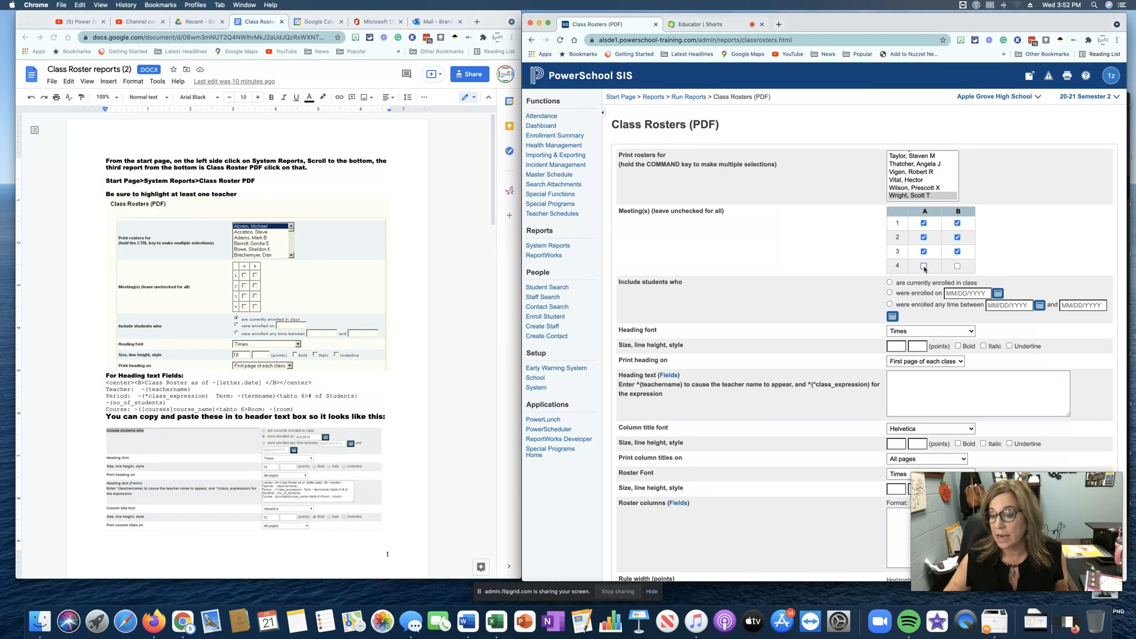
click(957, 265)
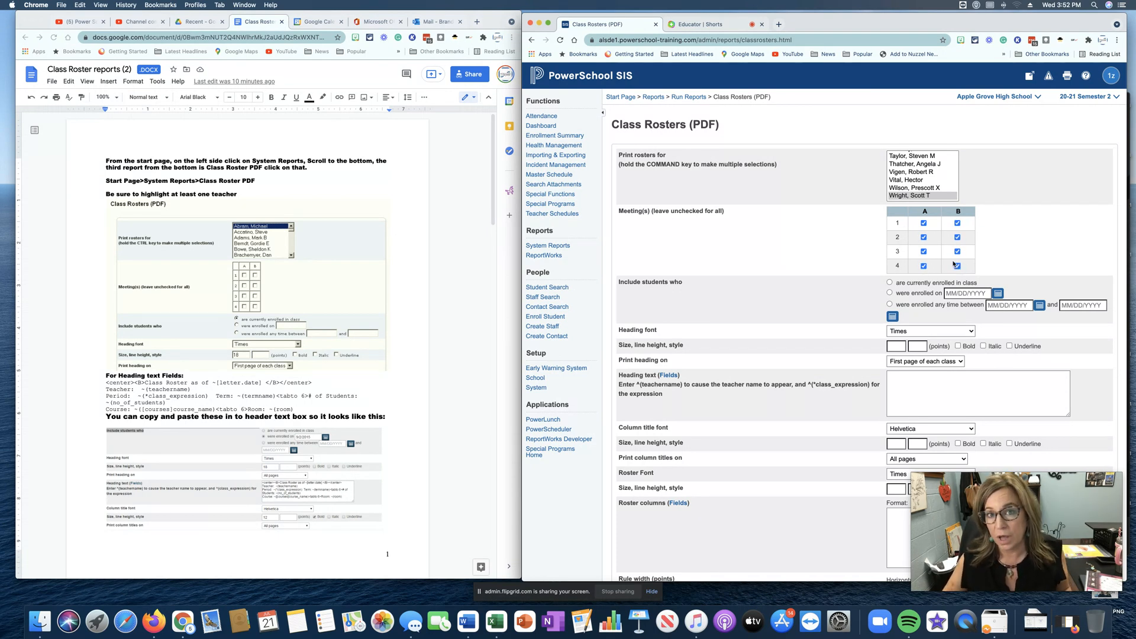
mouse_move(810, 249)
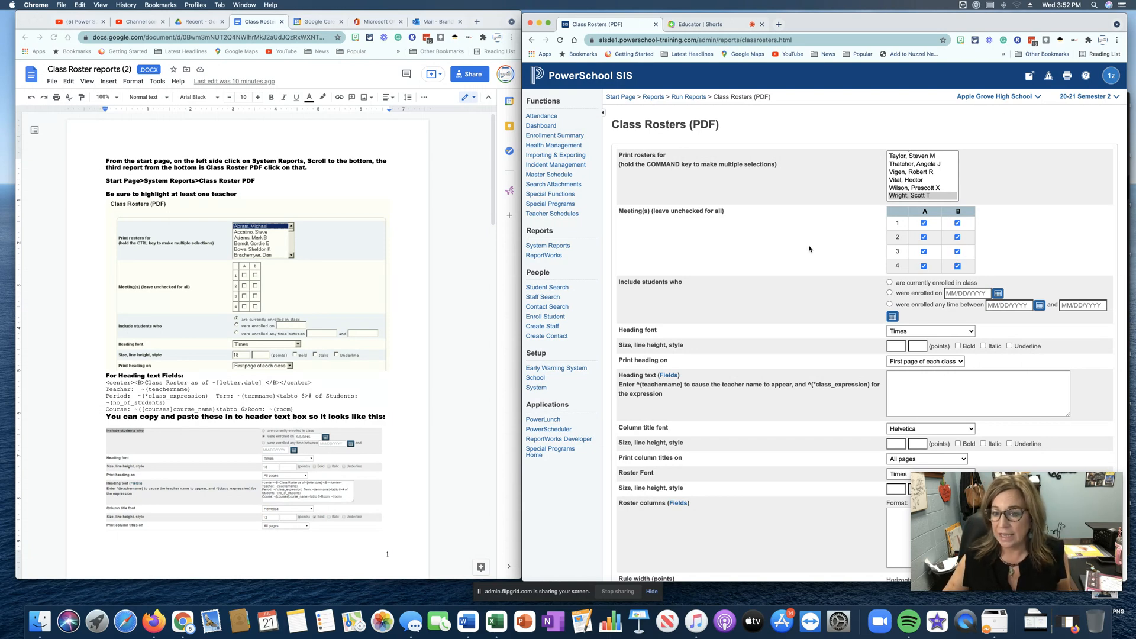
Scroll down the roster form and set the Heading font Size to 18
scroll(down, 3)
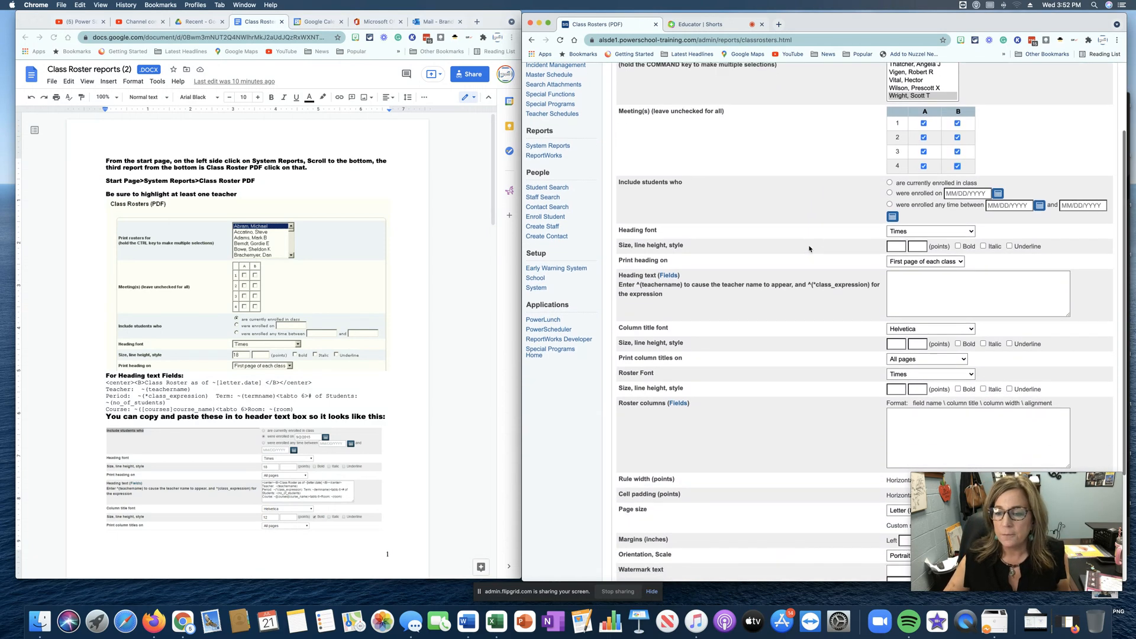
scroll(down, 3)
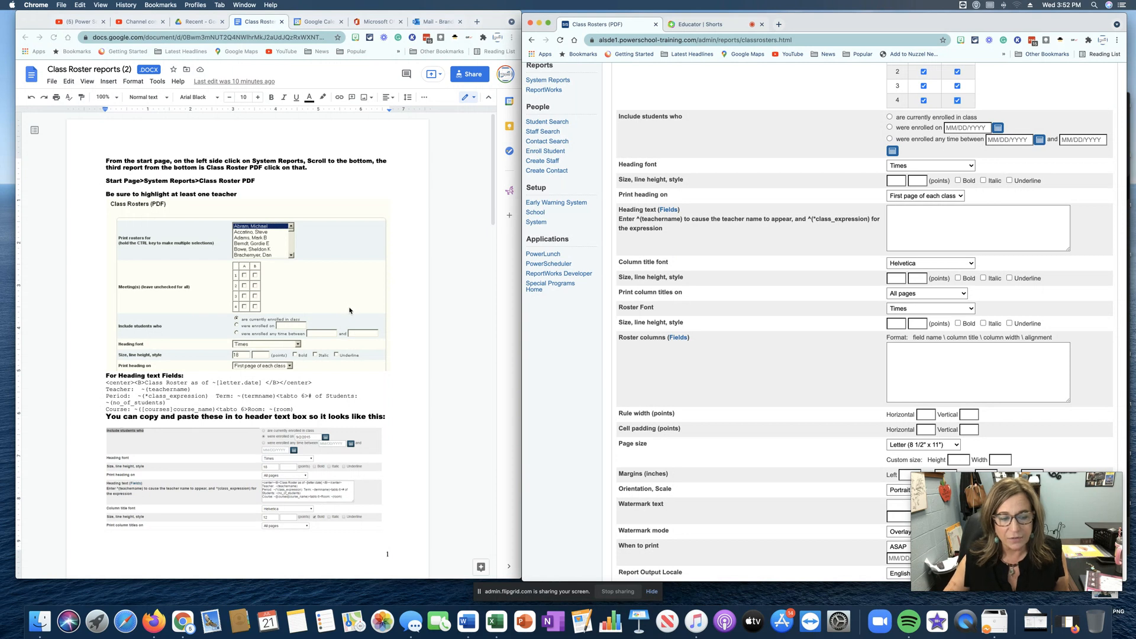
mouse_move(558, 273)
text(18)
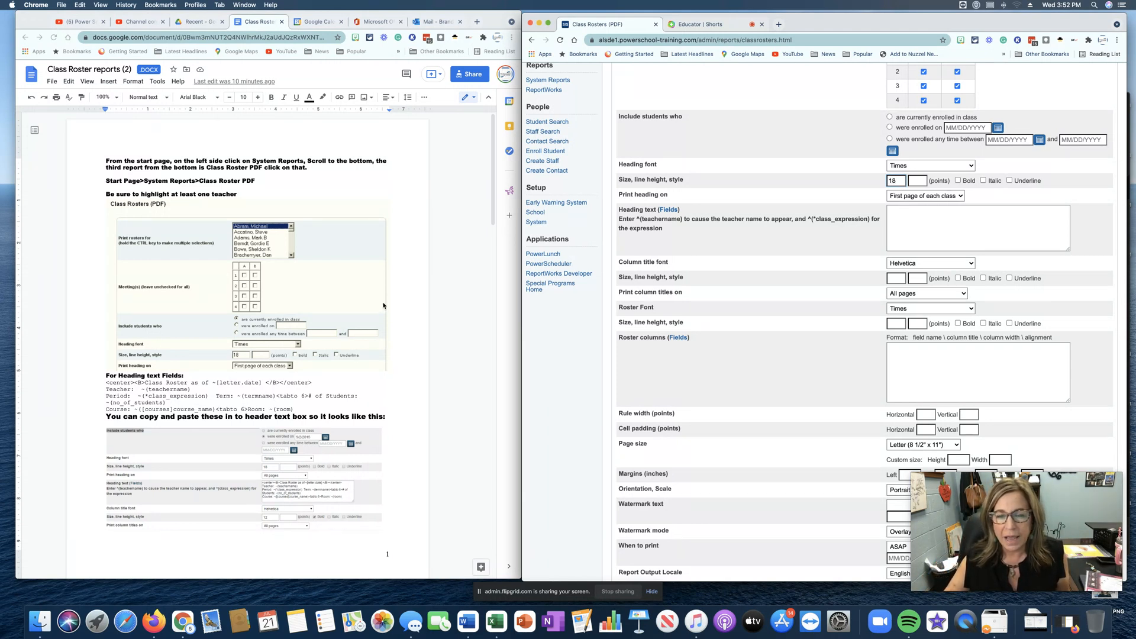
scroll(down, 3)
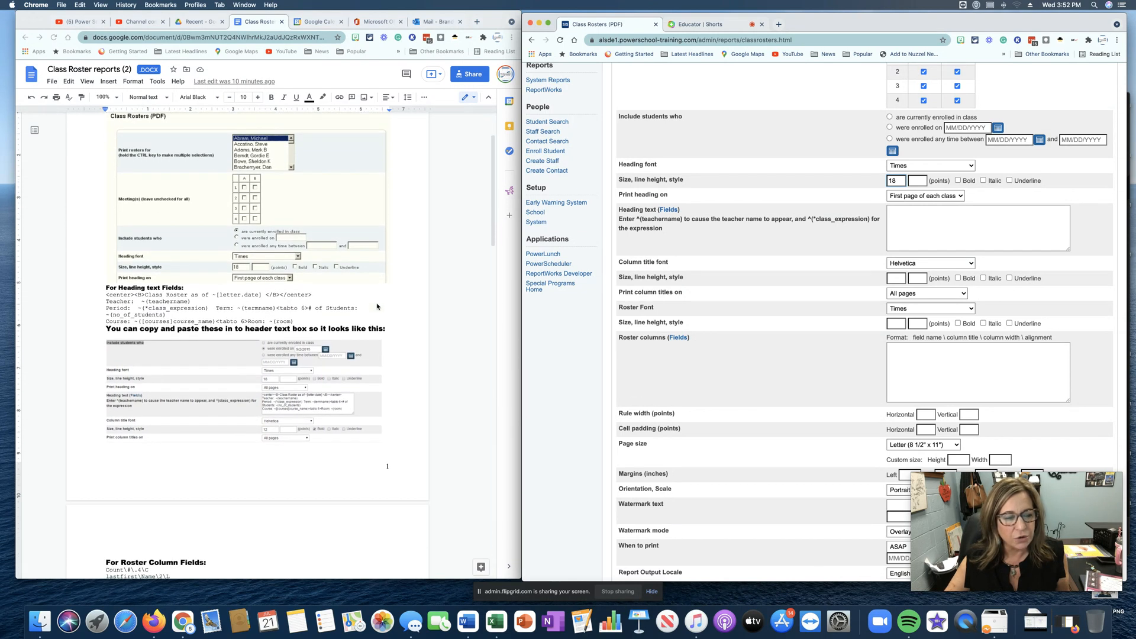
Scroll the Google Doc roster guide to the Heading text Fields lines for copying
scroll(down, 3)
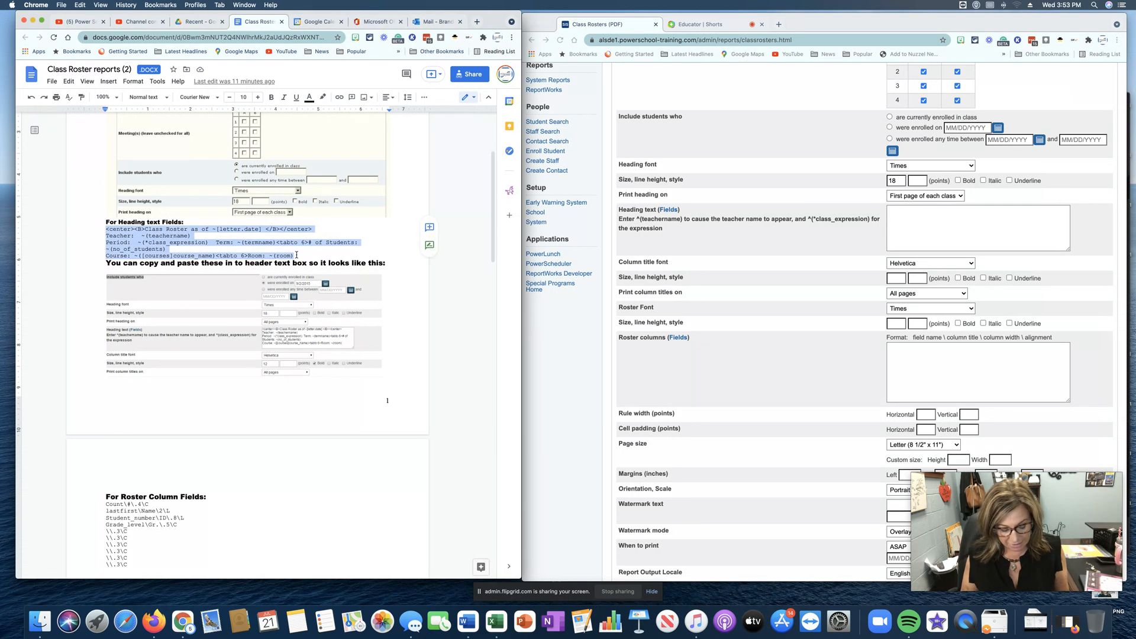
mouse_move(840, 216)
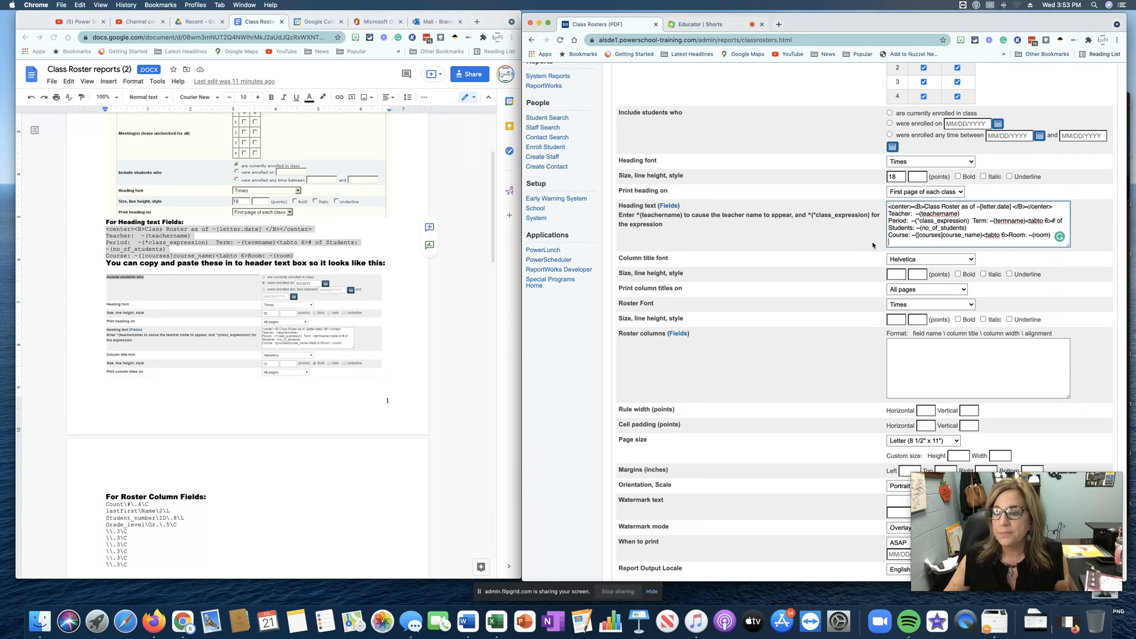
Scroll to the Roster columns box listing count, name, student number and grade, ready for Home_Phone
scroll(down, 3)
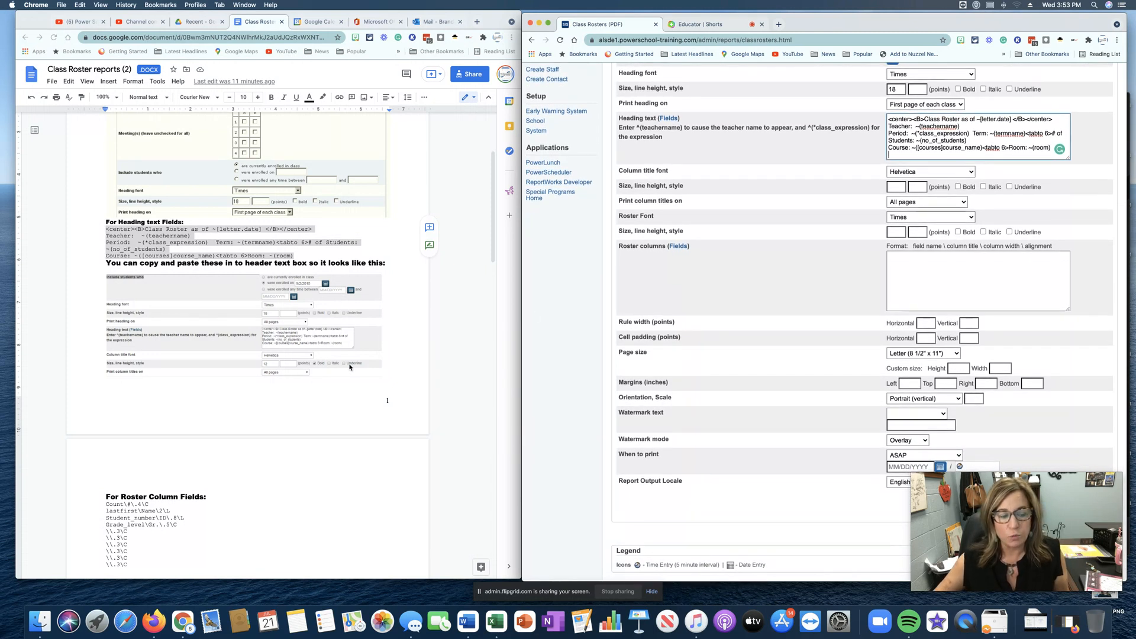
scroll(down, 3)
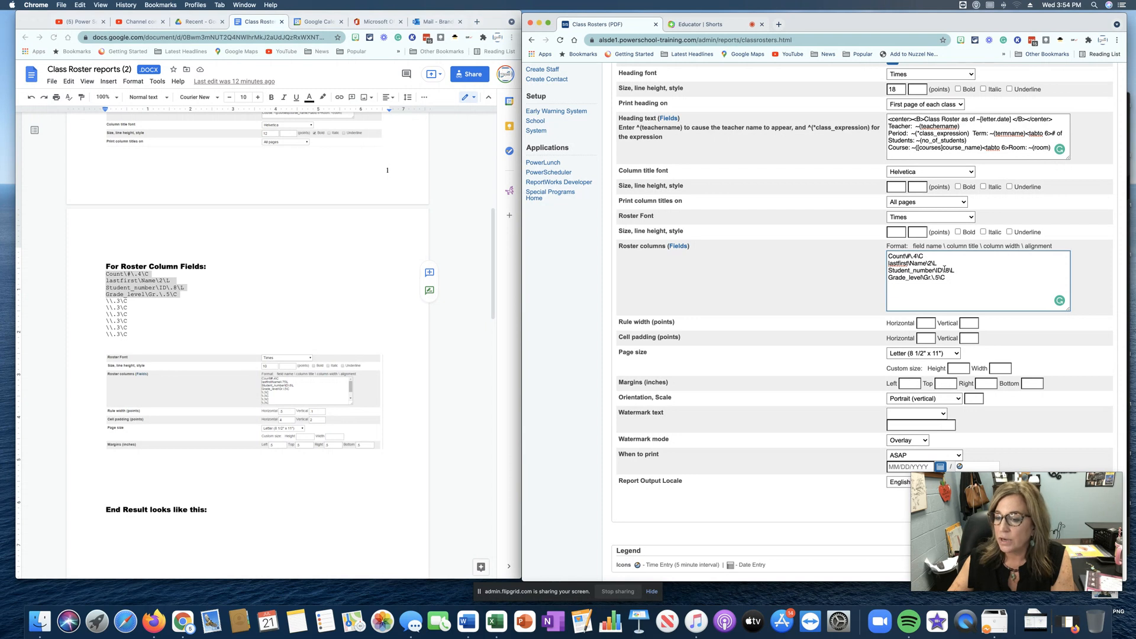
mouse_move(335, 308)
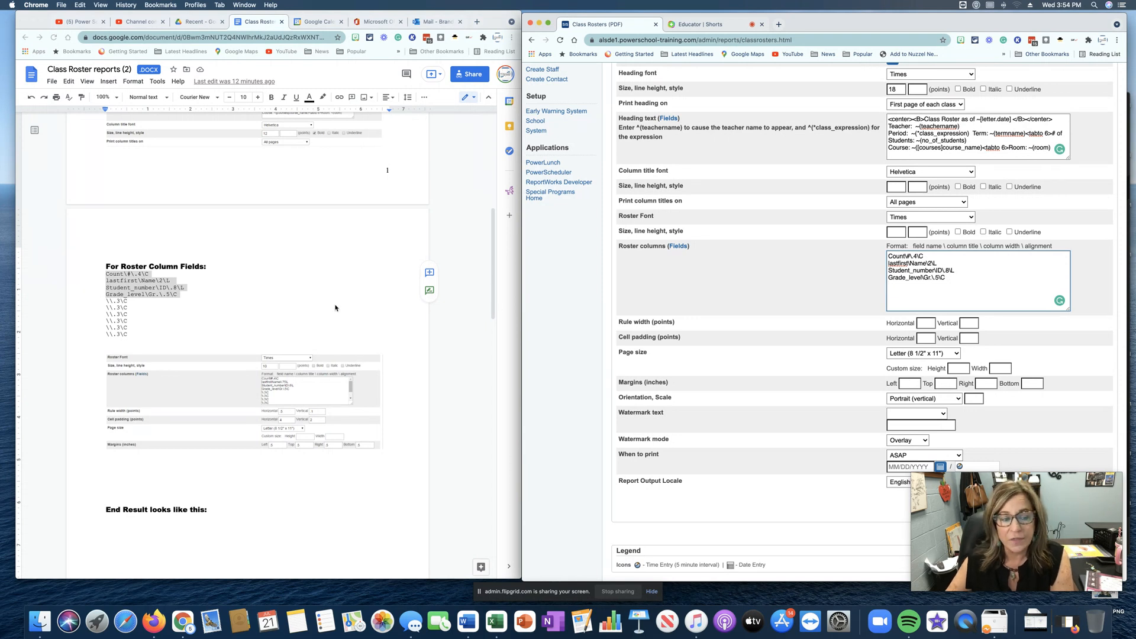
scroll(down, 3)
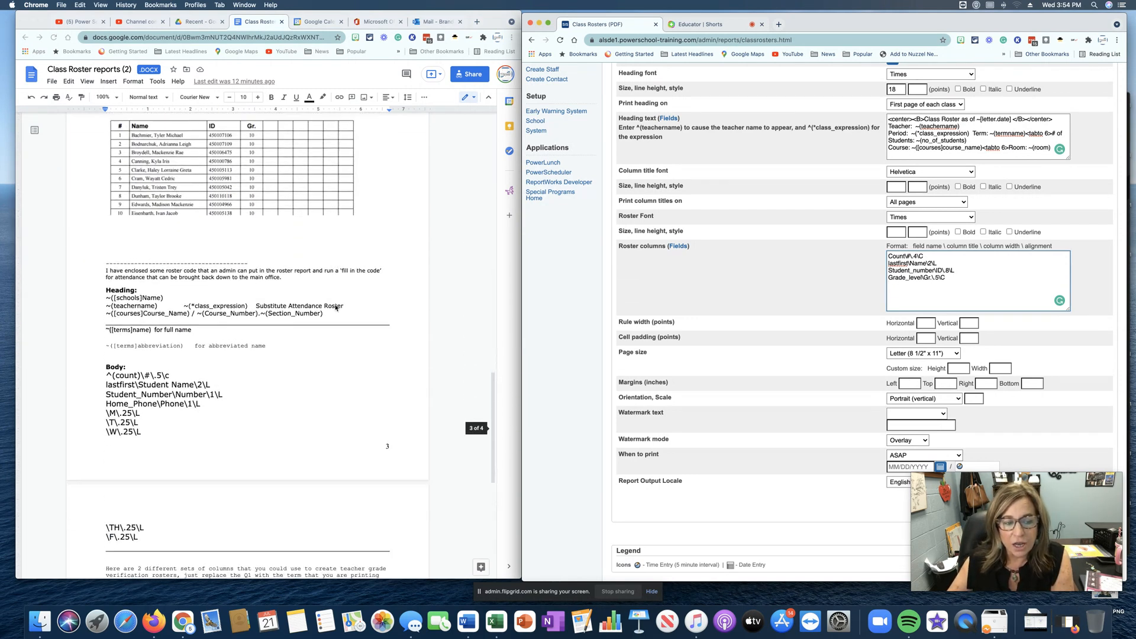
scroll(down, 3)
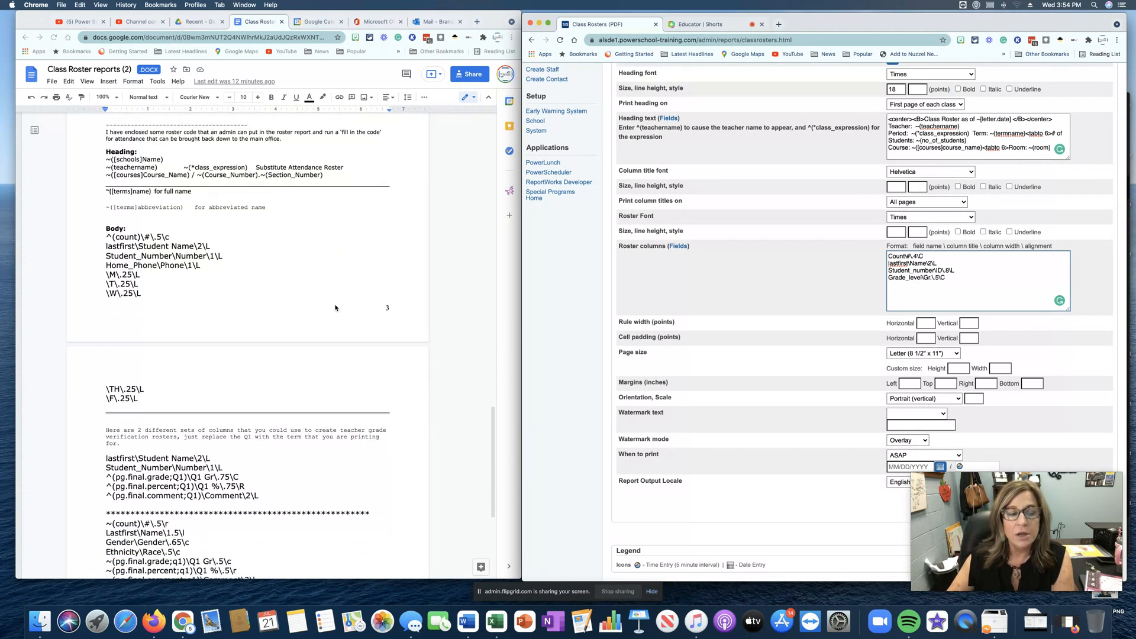
scroll(down, 3)
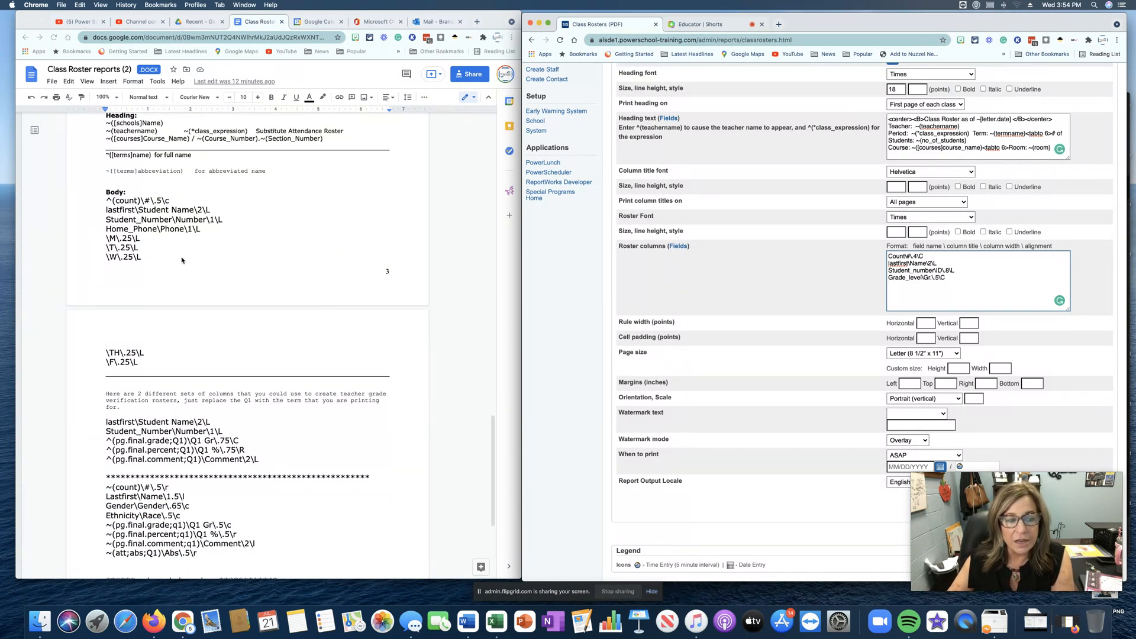
mouse_move(103, 236)
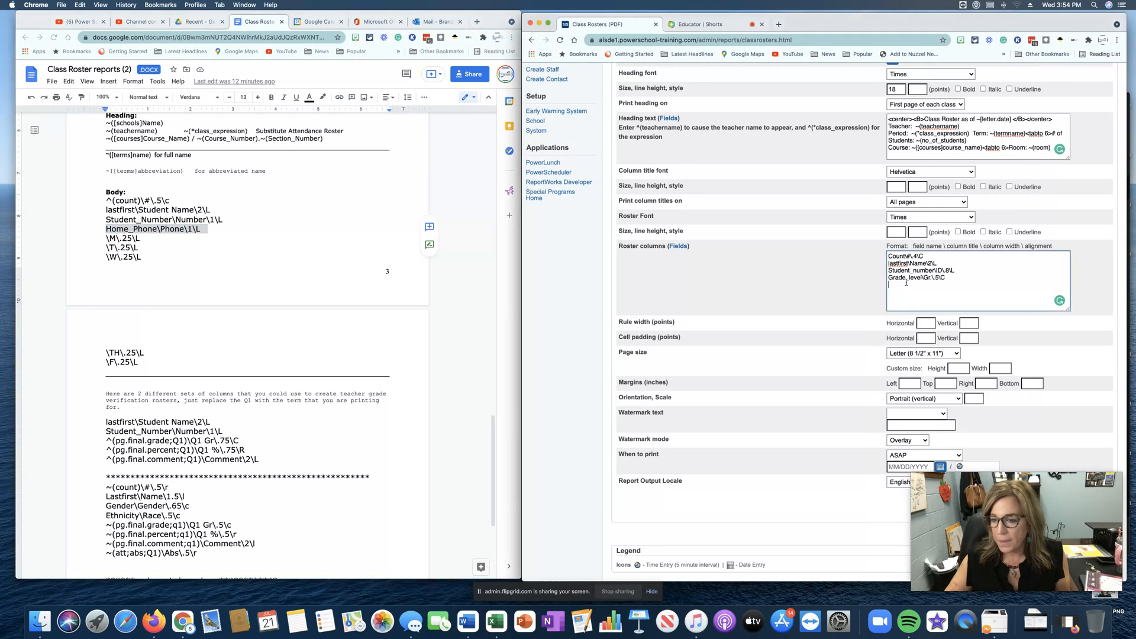
Add Home_Phone\Phone\1\L and filter Fields to find the emergency contact and phone field names
text(Home_Phone\Phone\1\L)
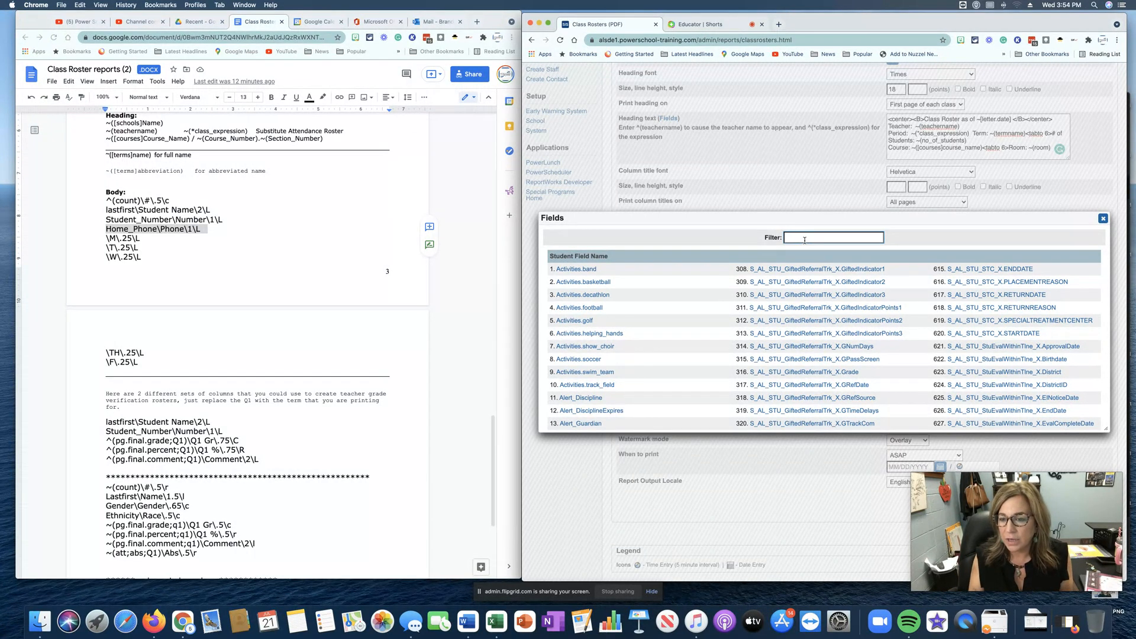
text(eme)
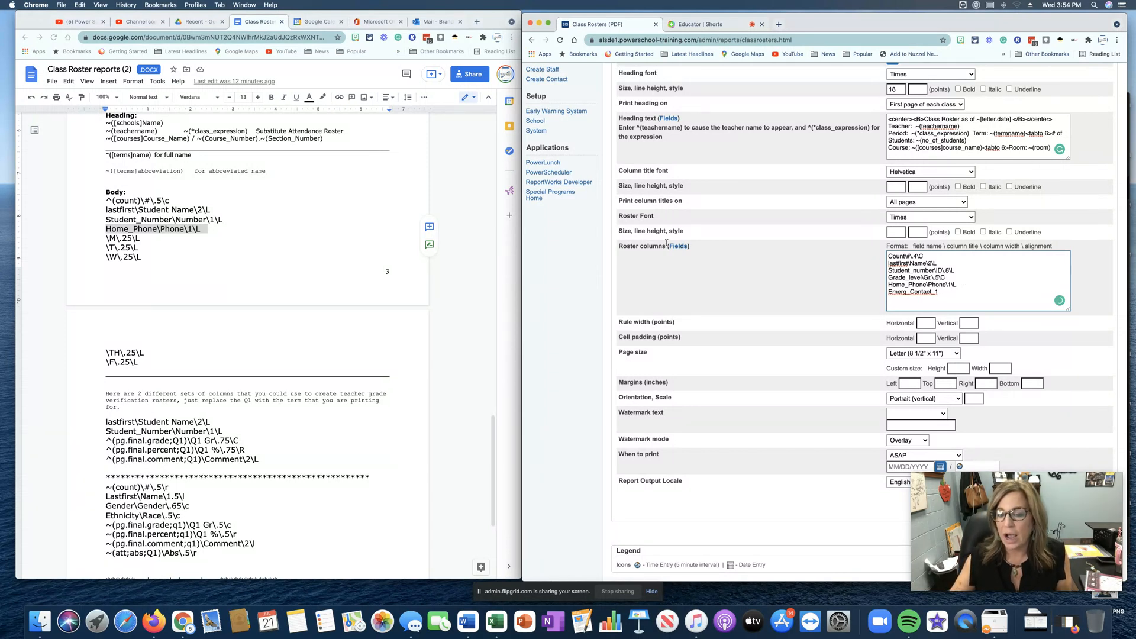
click(669, 245)
text(e)
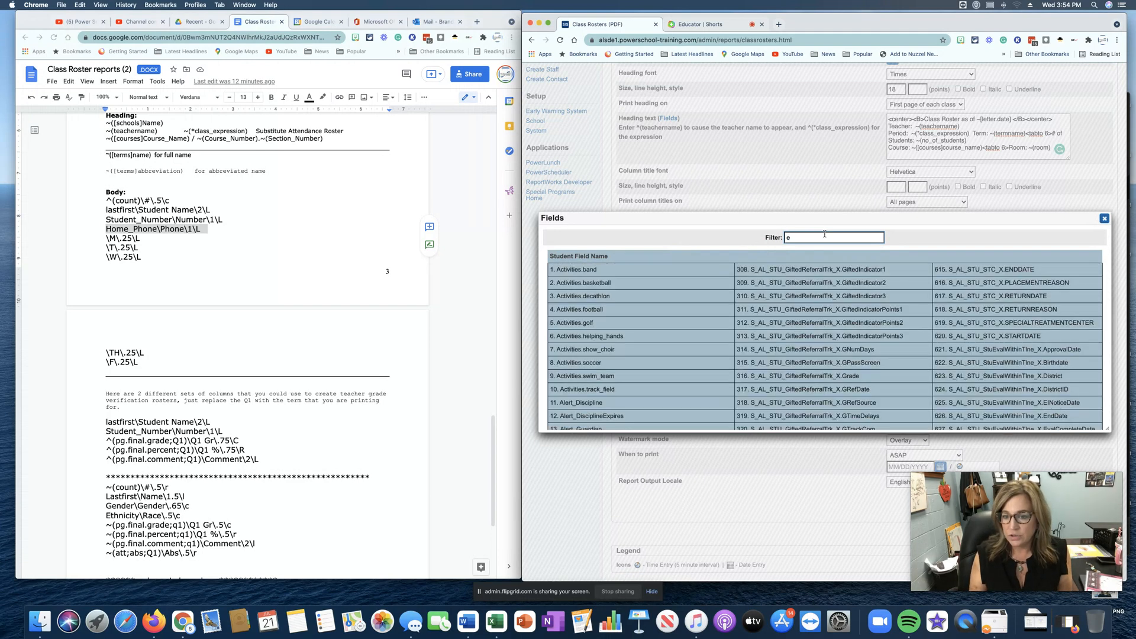
text(merg_Phone_1\Phone\1\L)
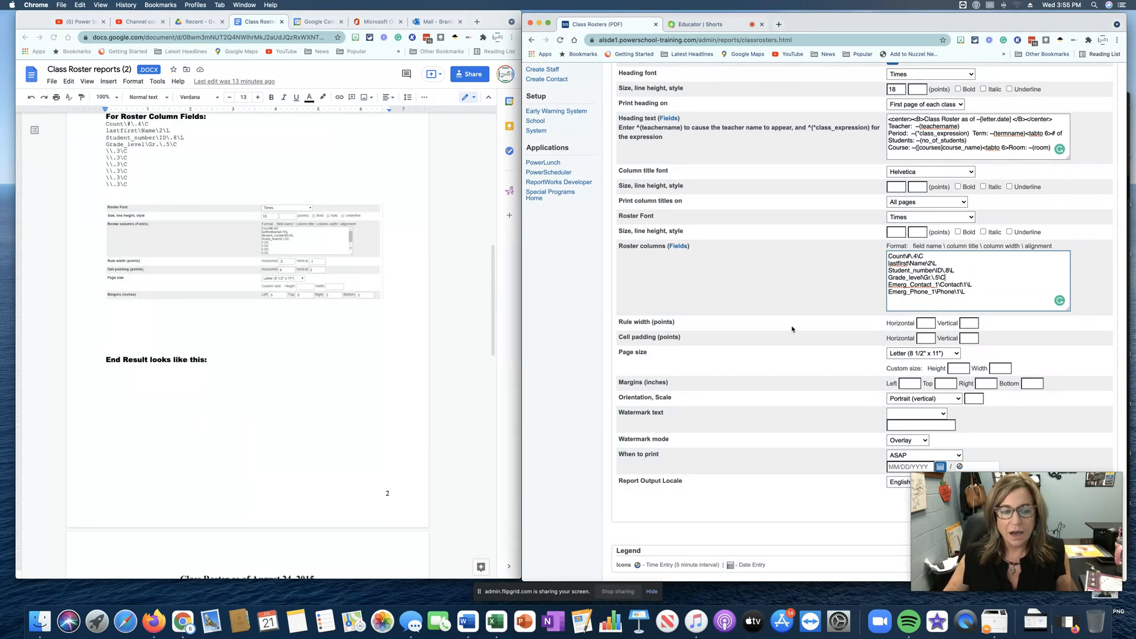
Enter rule widths .5/1, cell padding 4/2, and .5-inch left, top, right and bottom margins
click(925, 322)
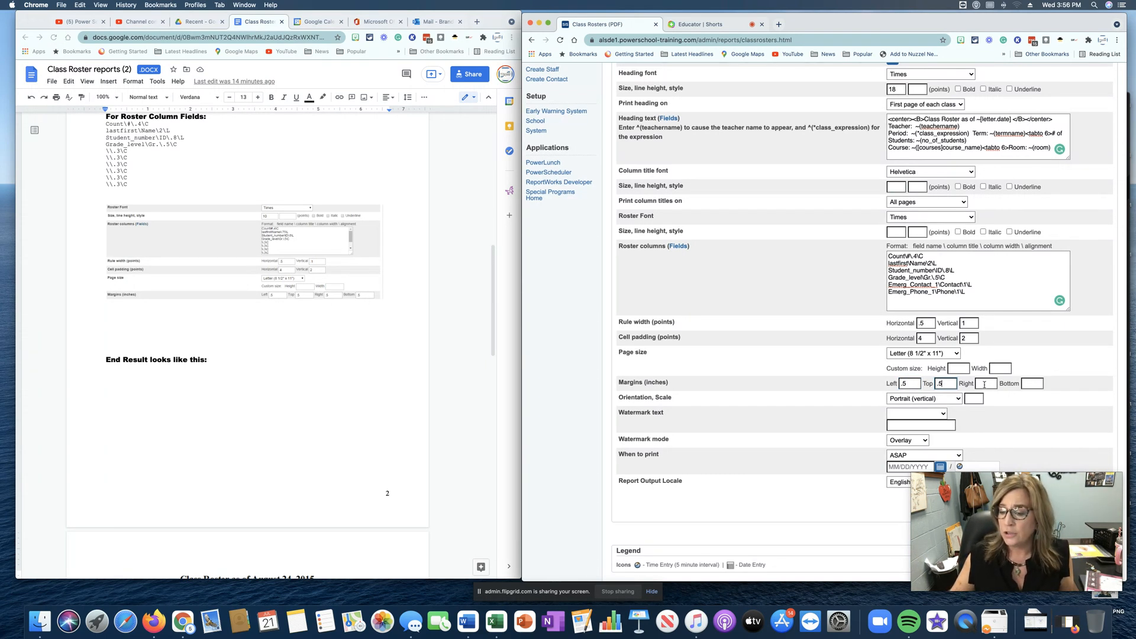
text(.5)
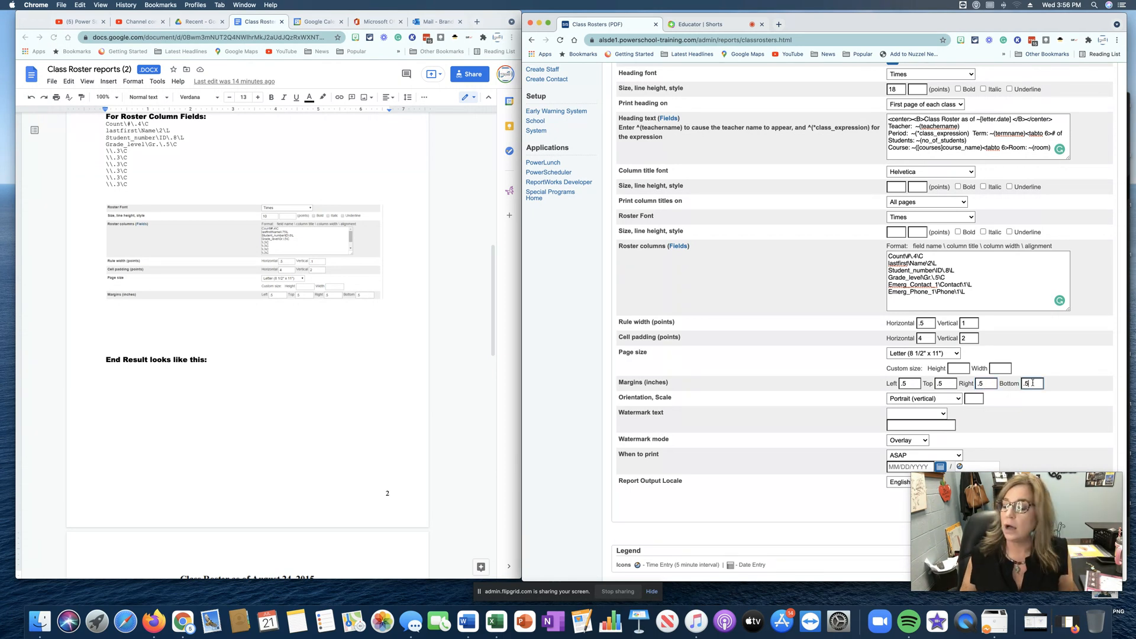
mouse_move(781, 381)
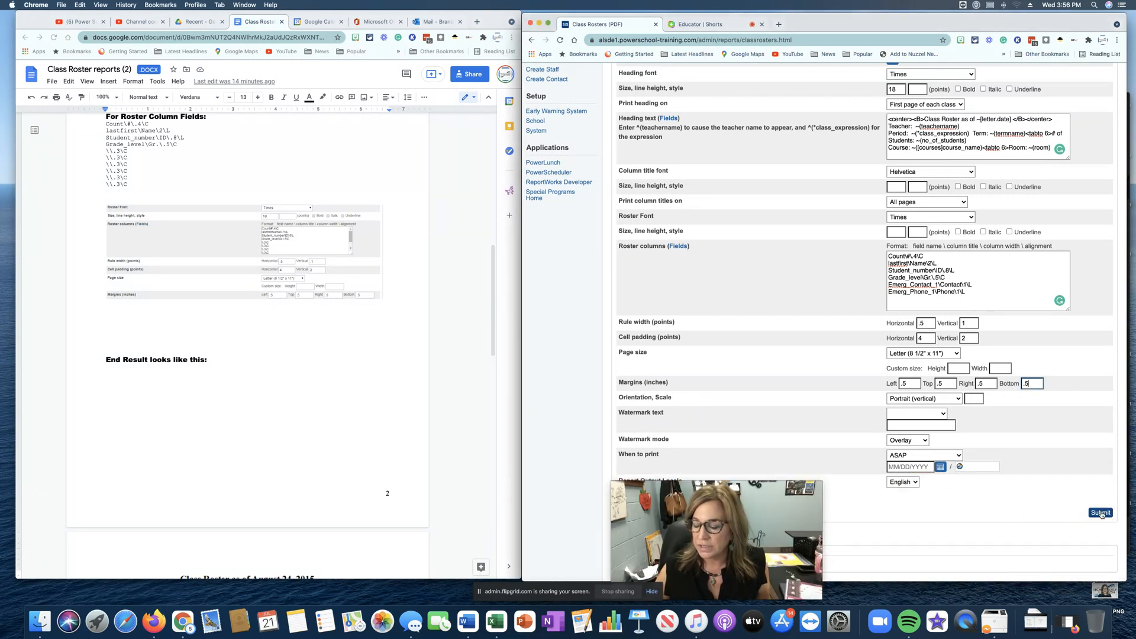
Submit the Class Rosters report and open the completed job's View link in a new tab
click(1100, 513)
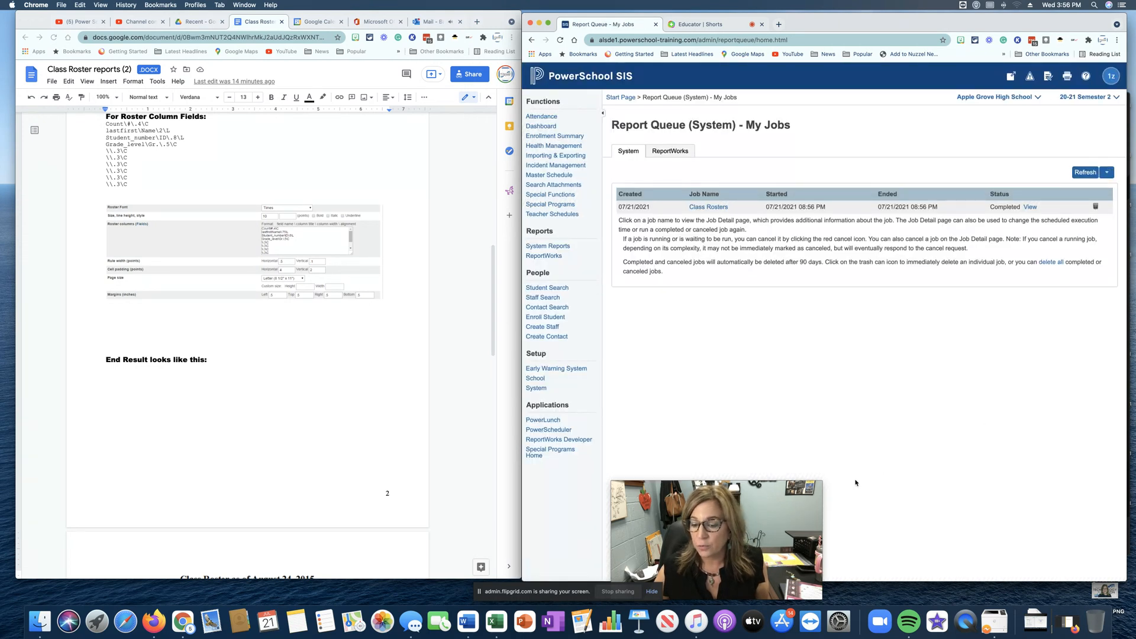
mouse_move(979, 334)
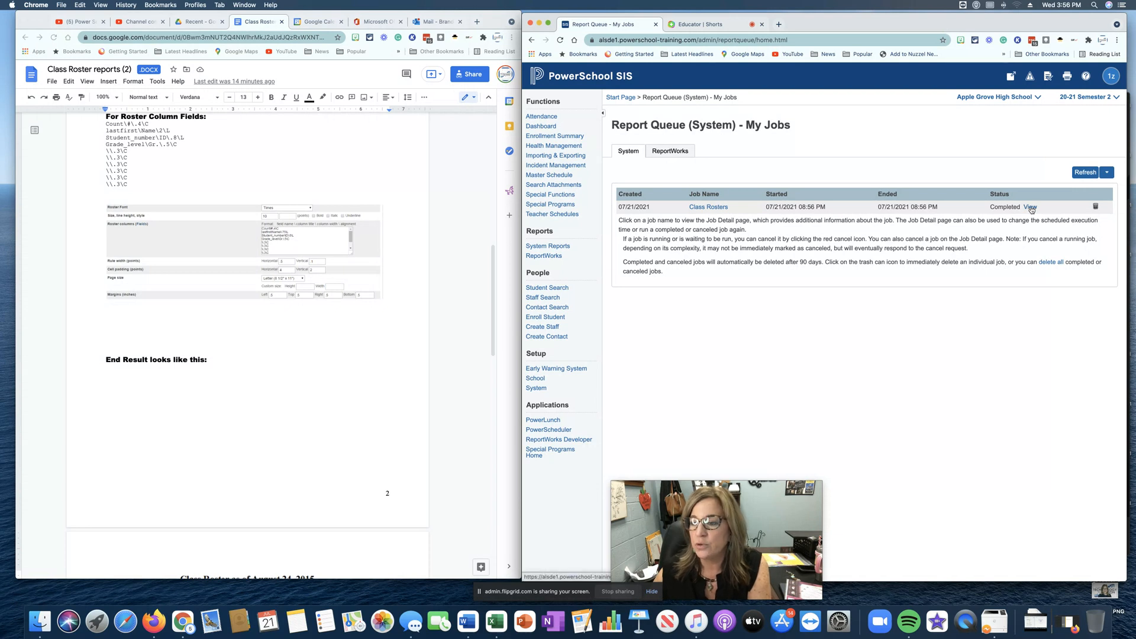
right_click(1029, 207)
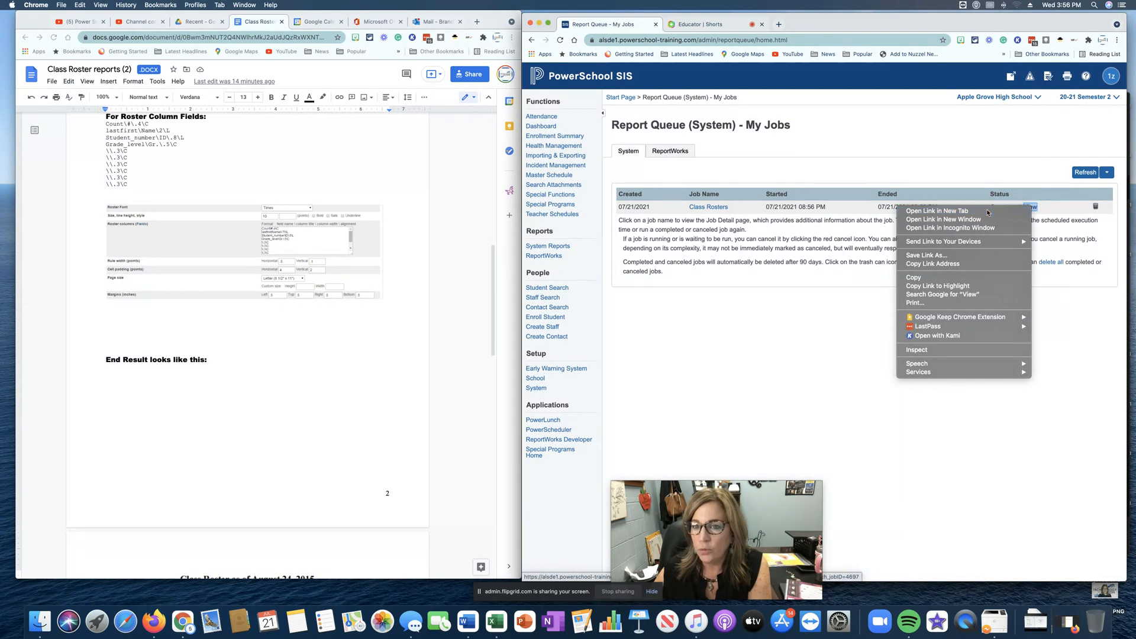
click(923, 211)
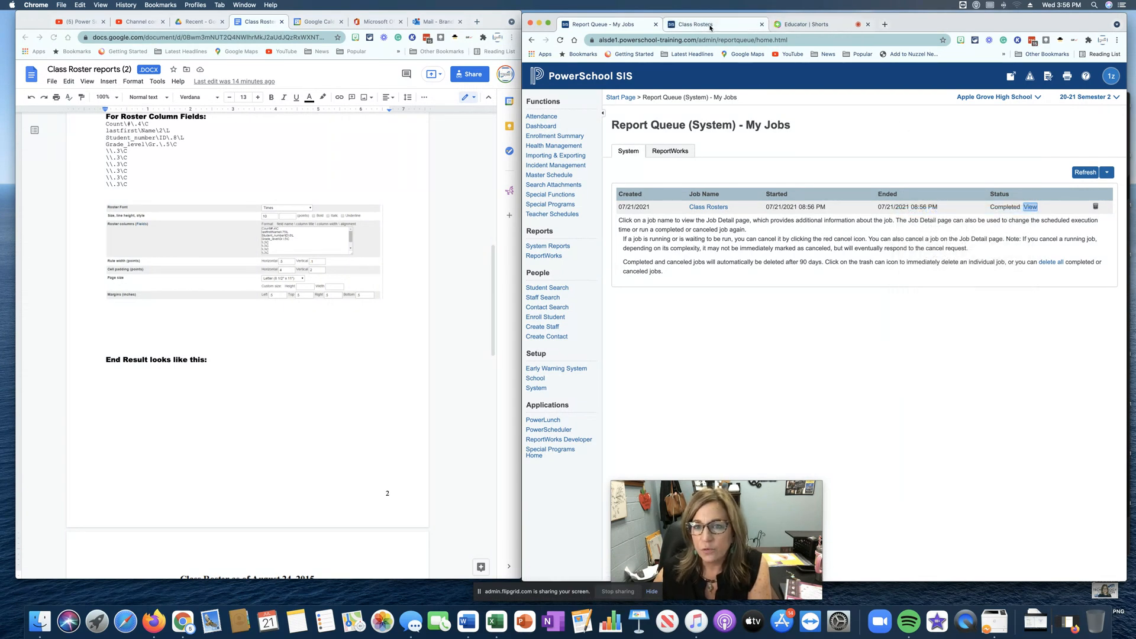
Switch to the roster PDF, page through several class rosters, then return to the screen capture page
click(1029, 207)
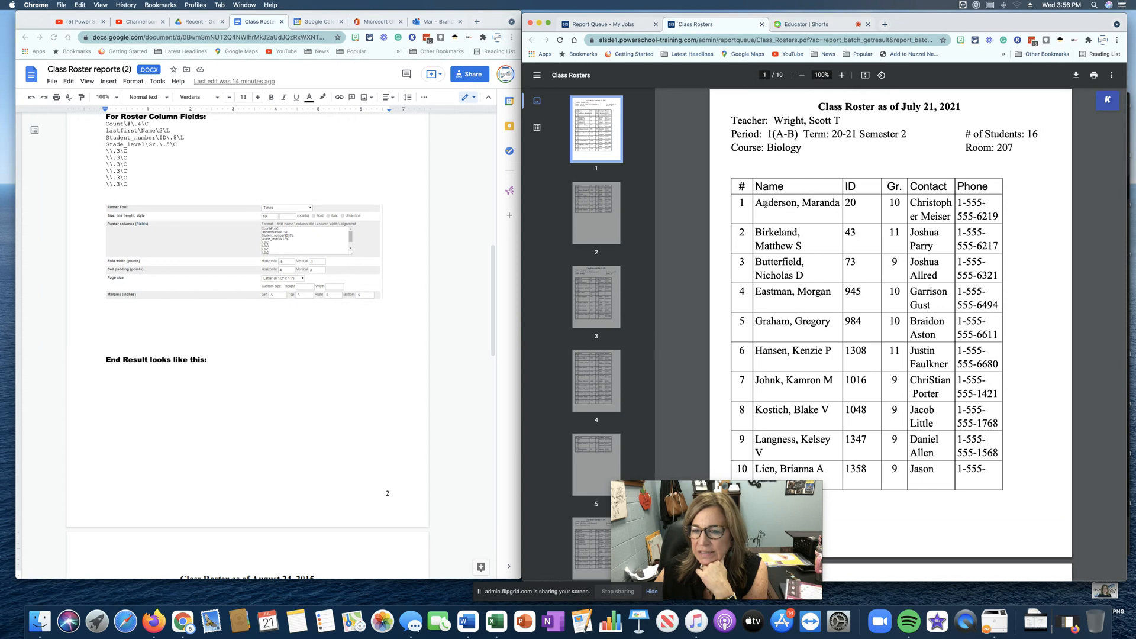
mouse_move(902, 285)
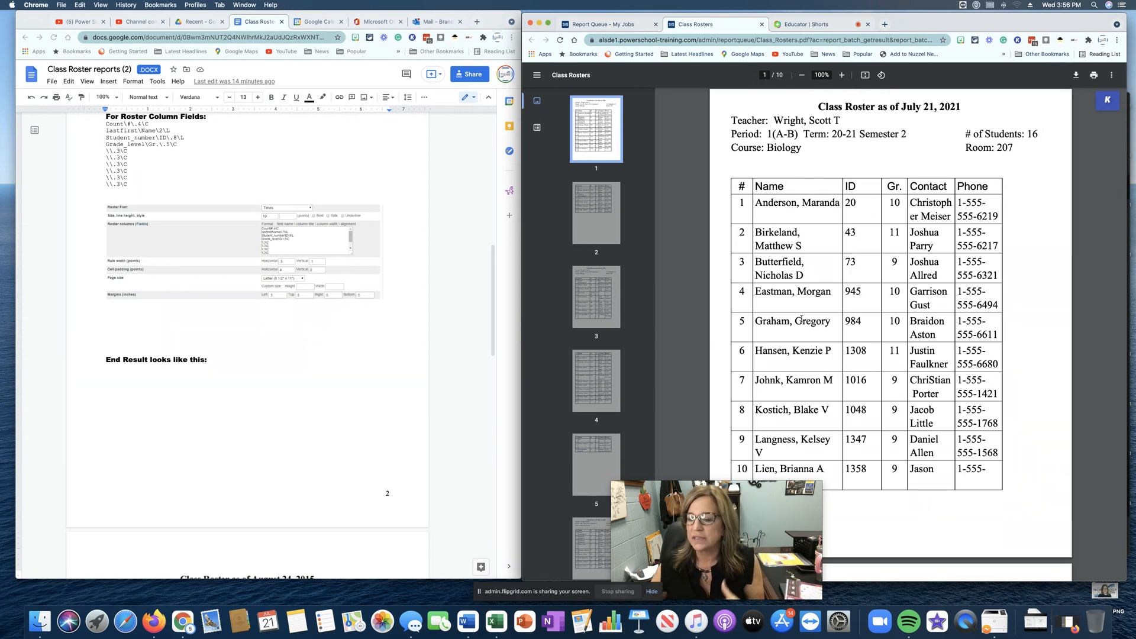
mouse_move(833, 244)
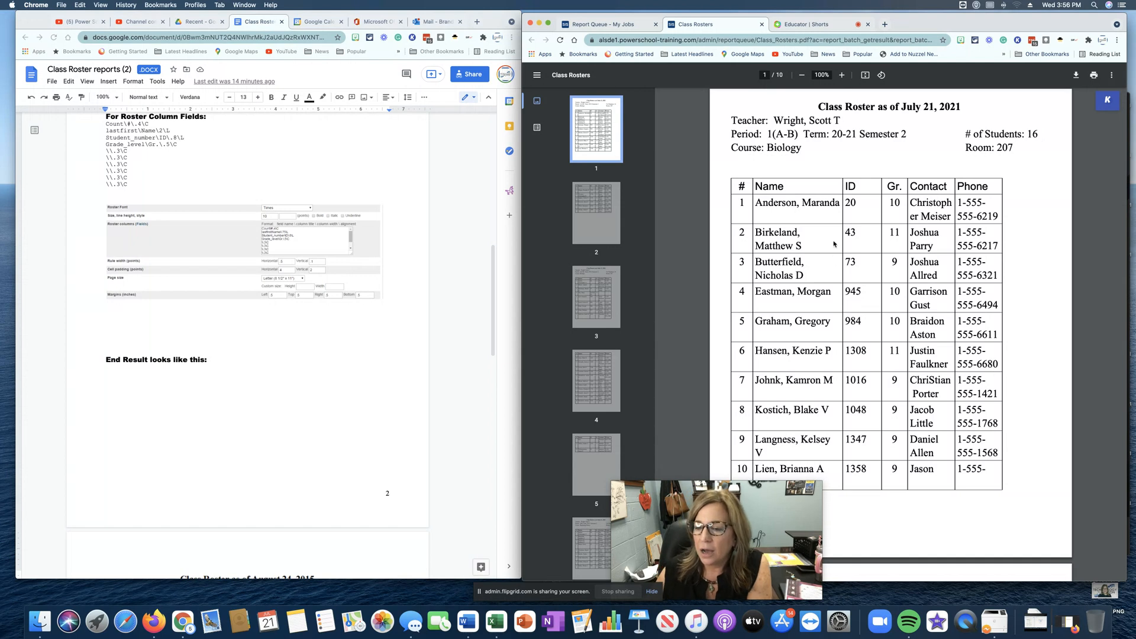
mouse_move(869, 363)
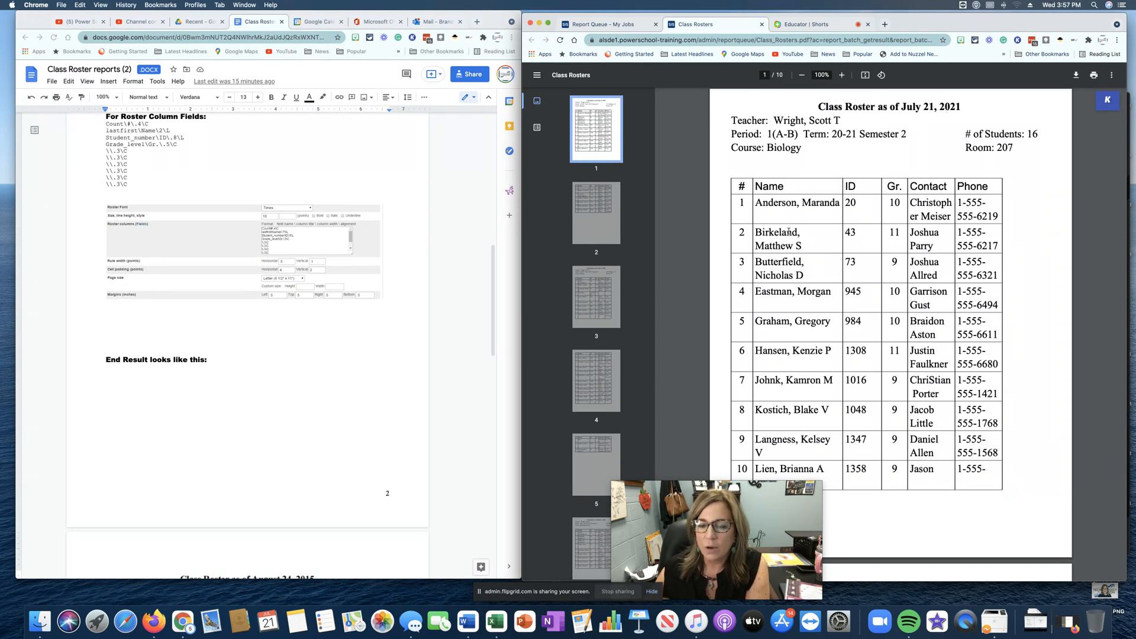
click(596, 296)
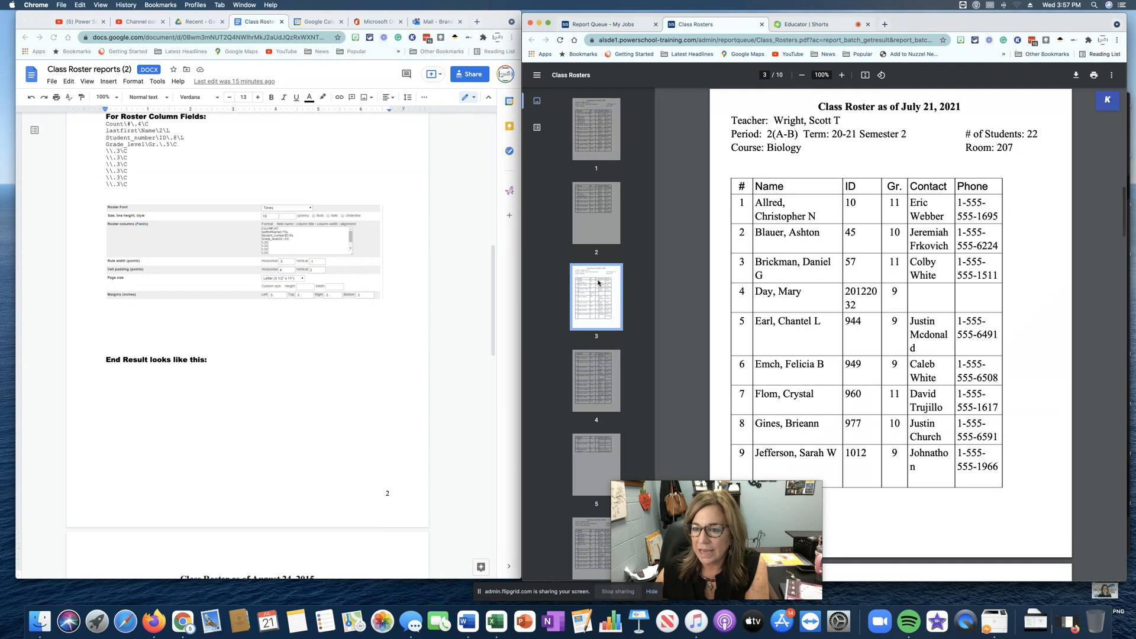
scroll(down, 3)
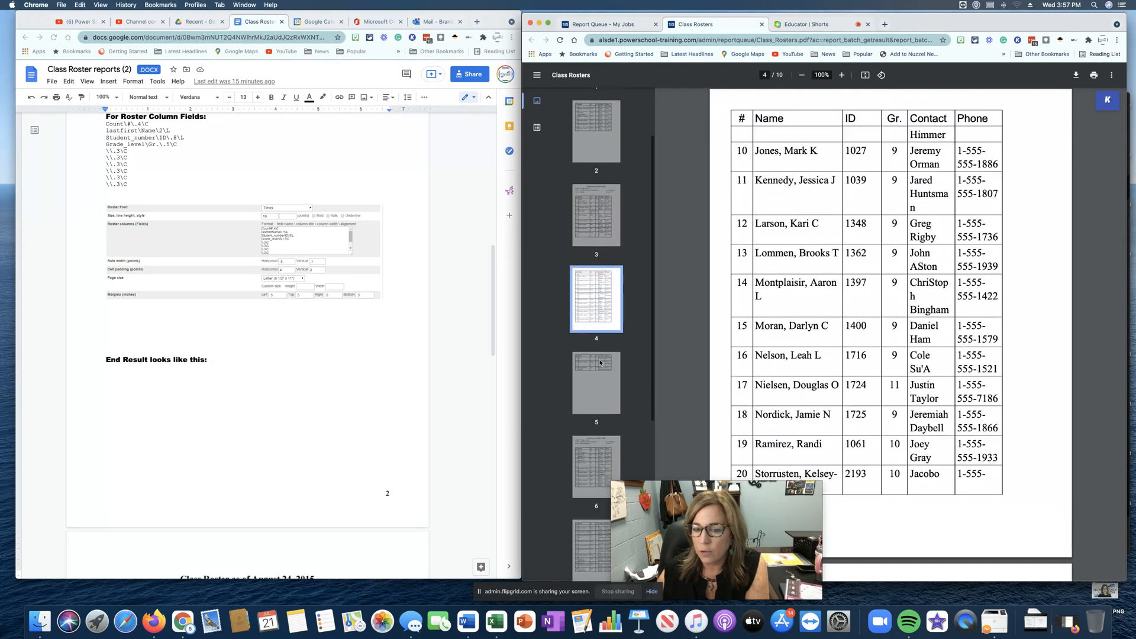
click(596, 398)
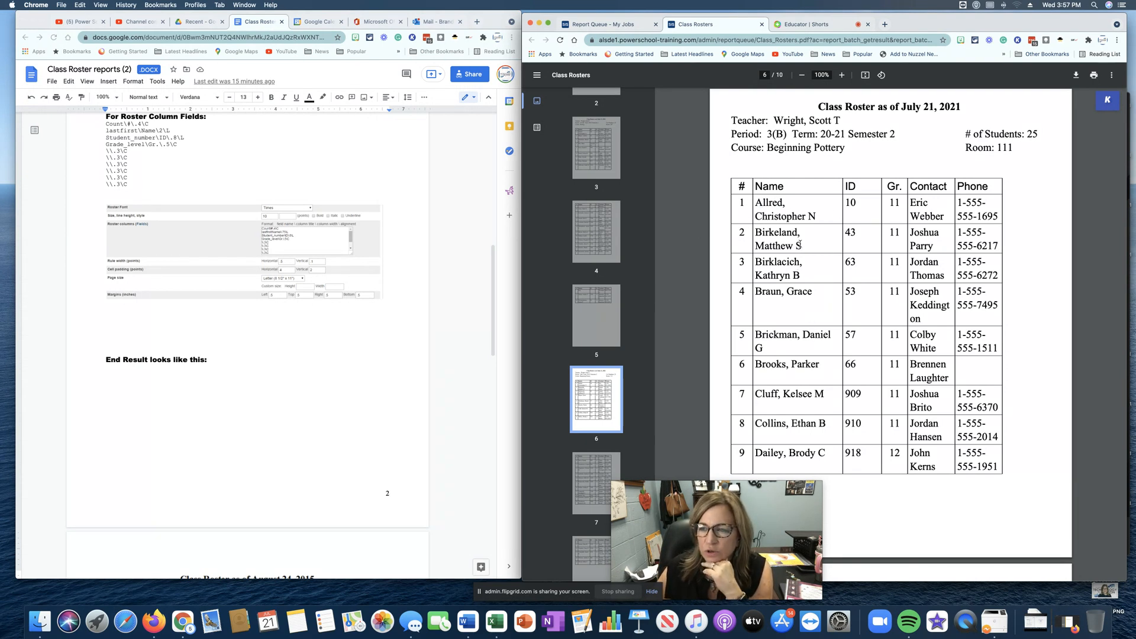
mouse_move(688, 140)
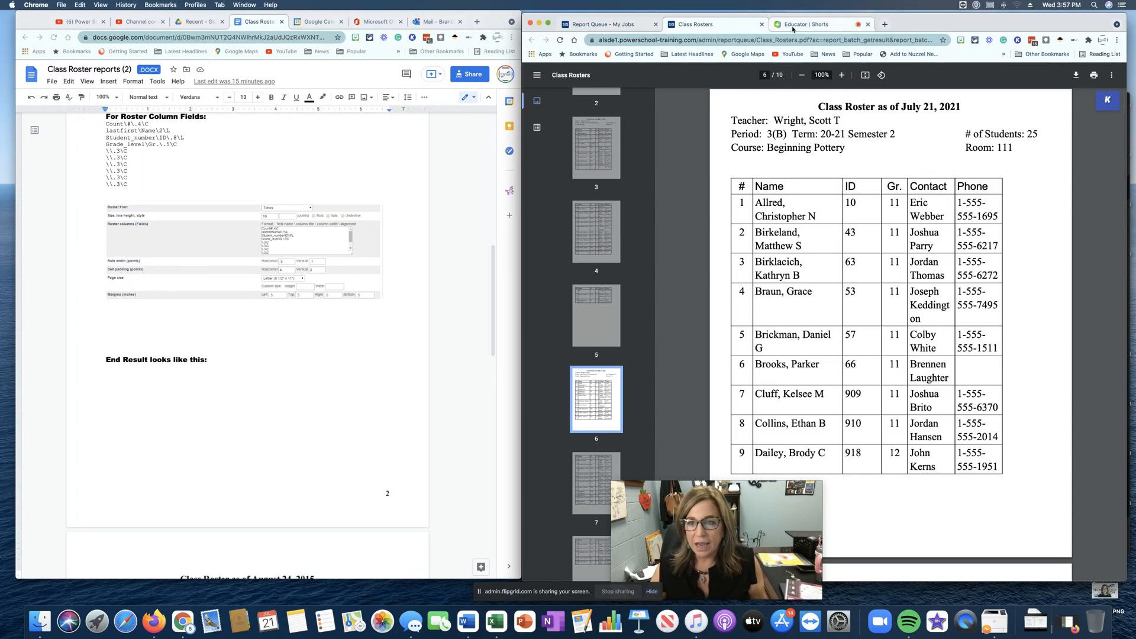
click(813, 24)
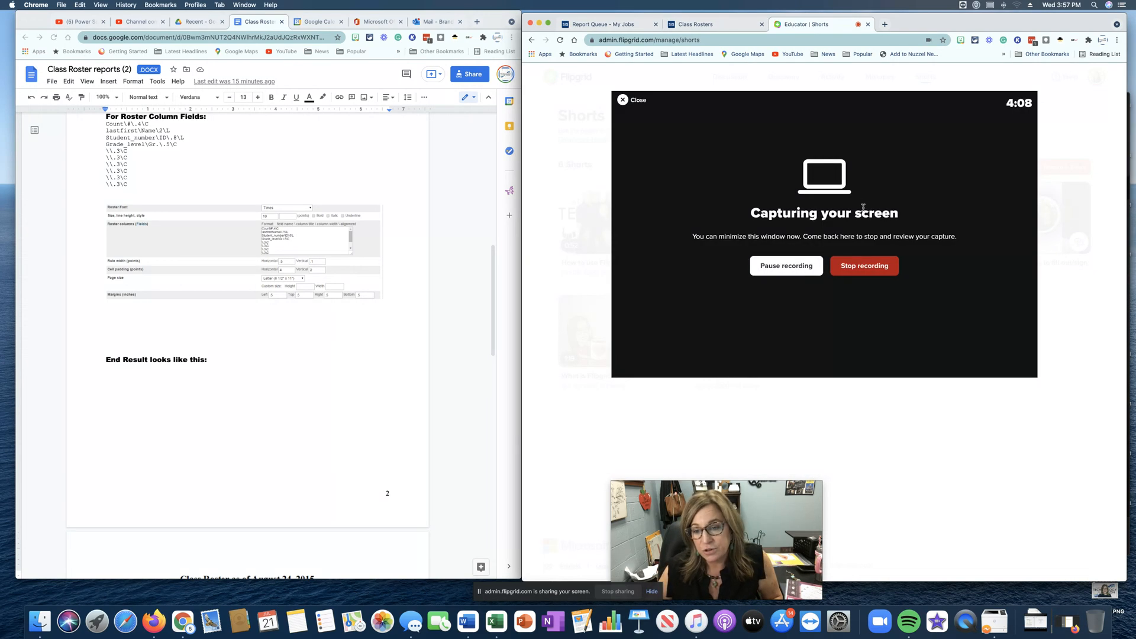